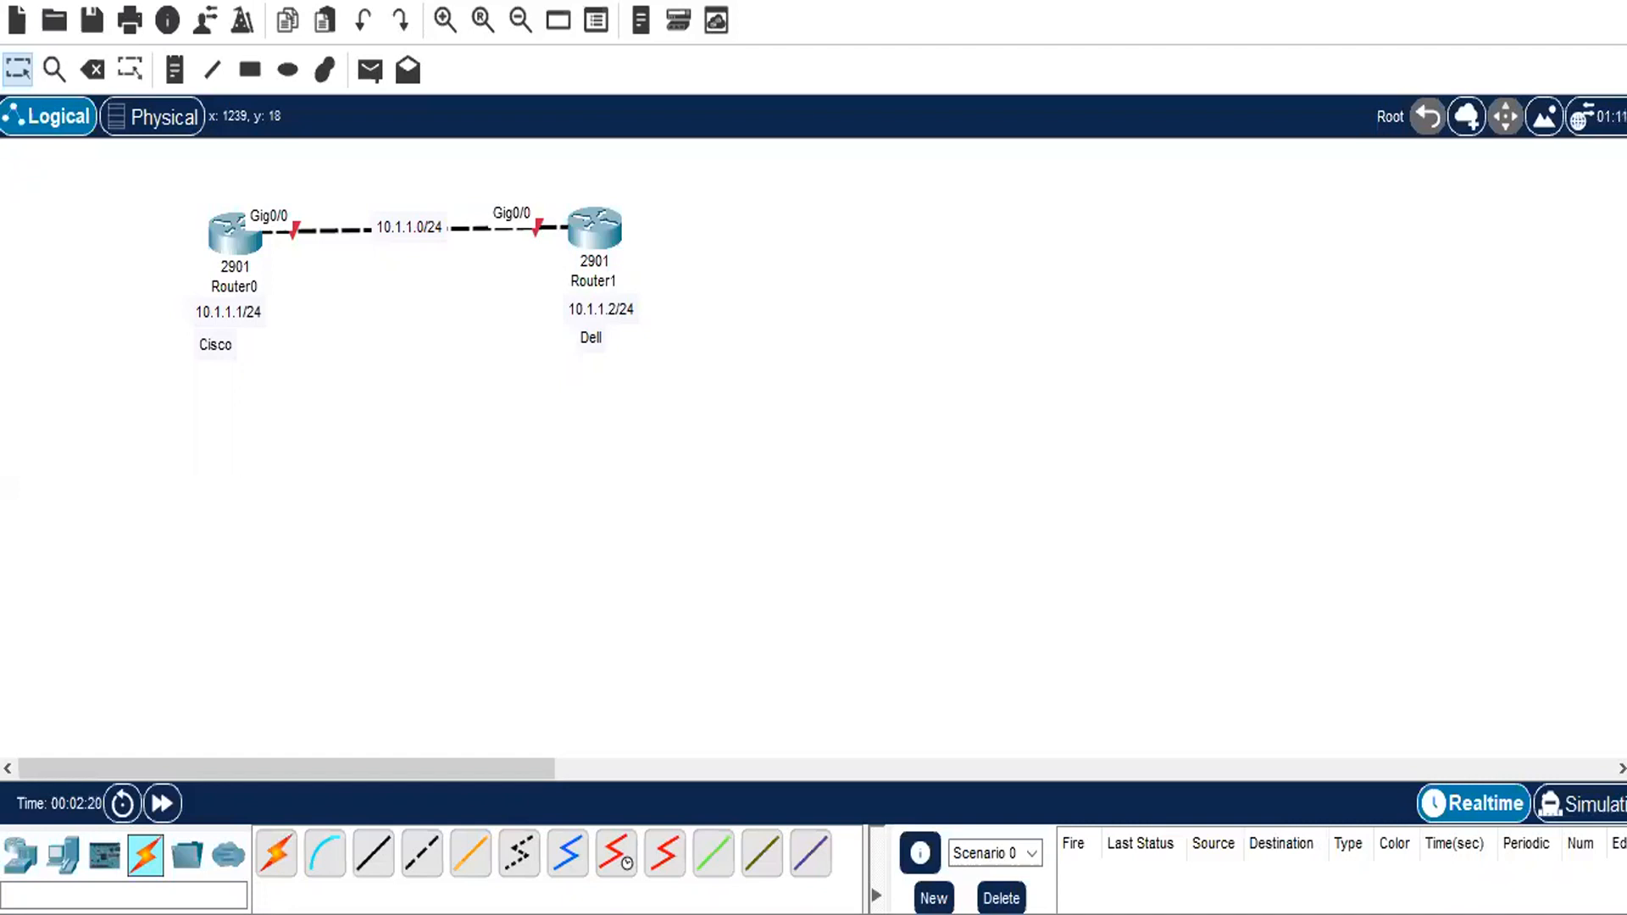
pyautogui.moveTo(549, 349)
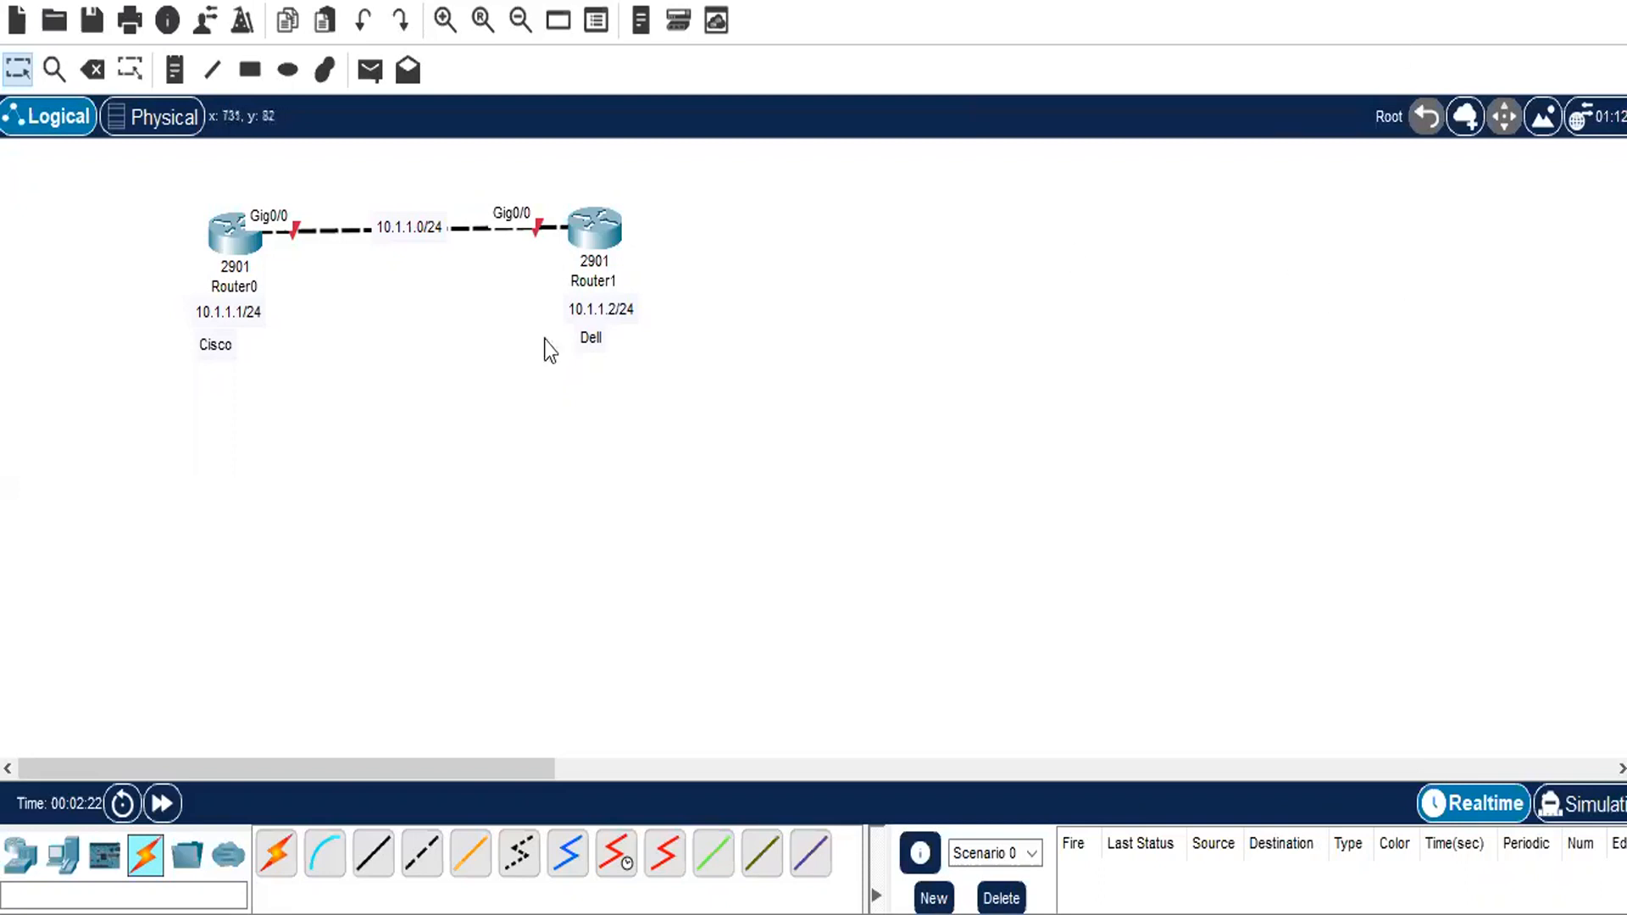
pyautogui.moveTo(258, 332)
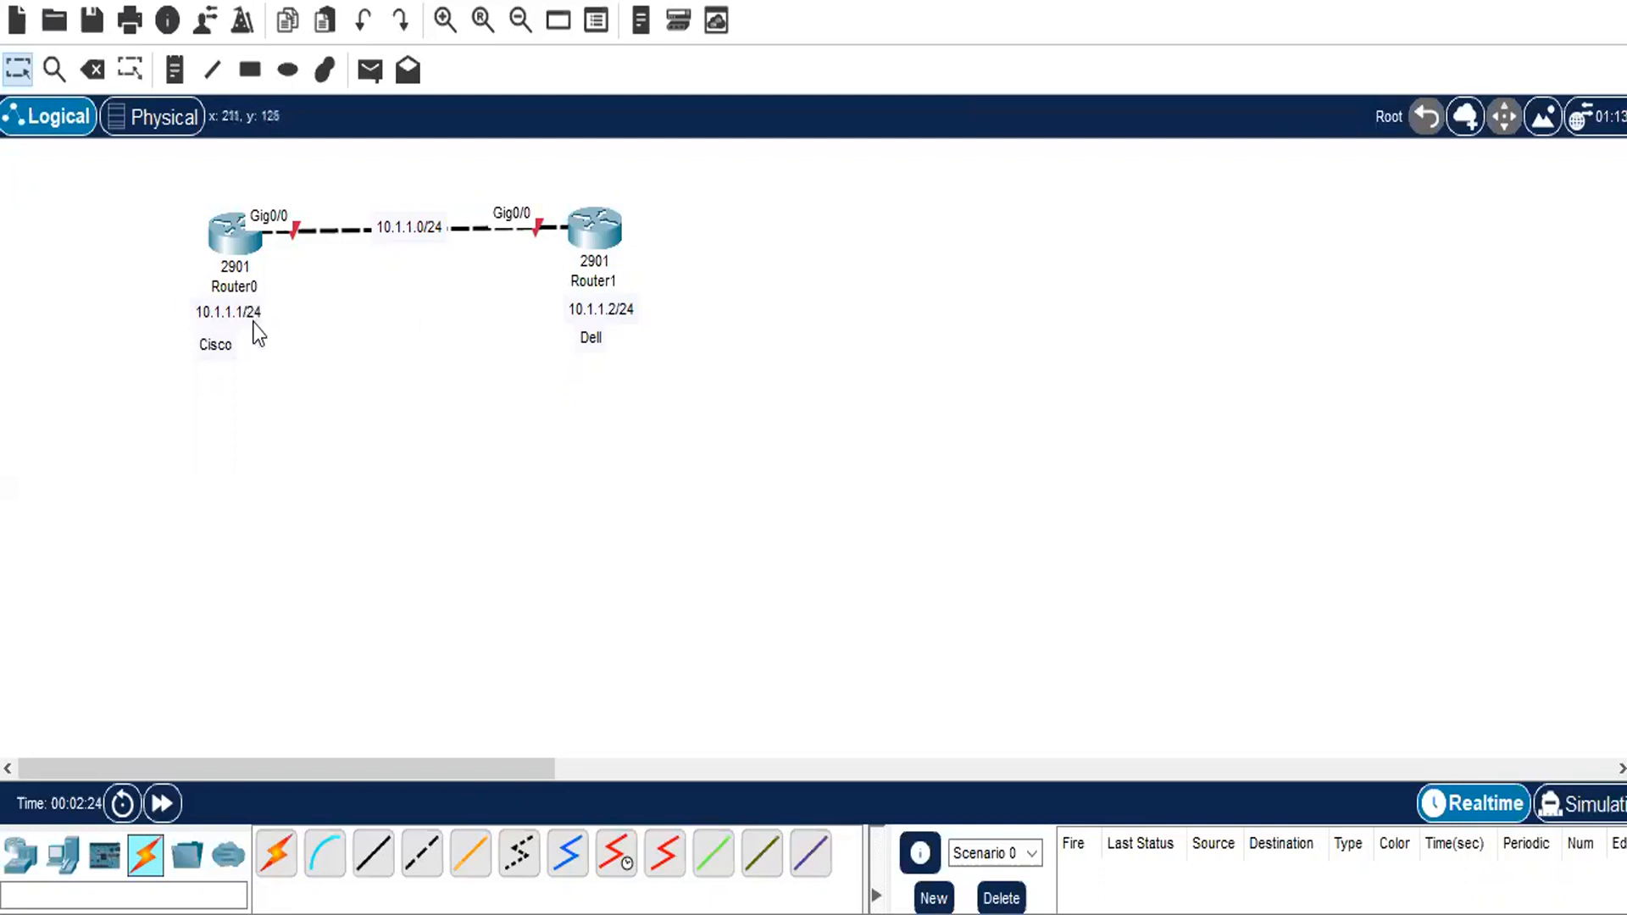
pyautogui.moveTo(244, 345)
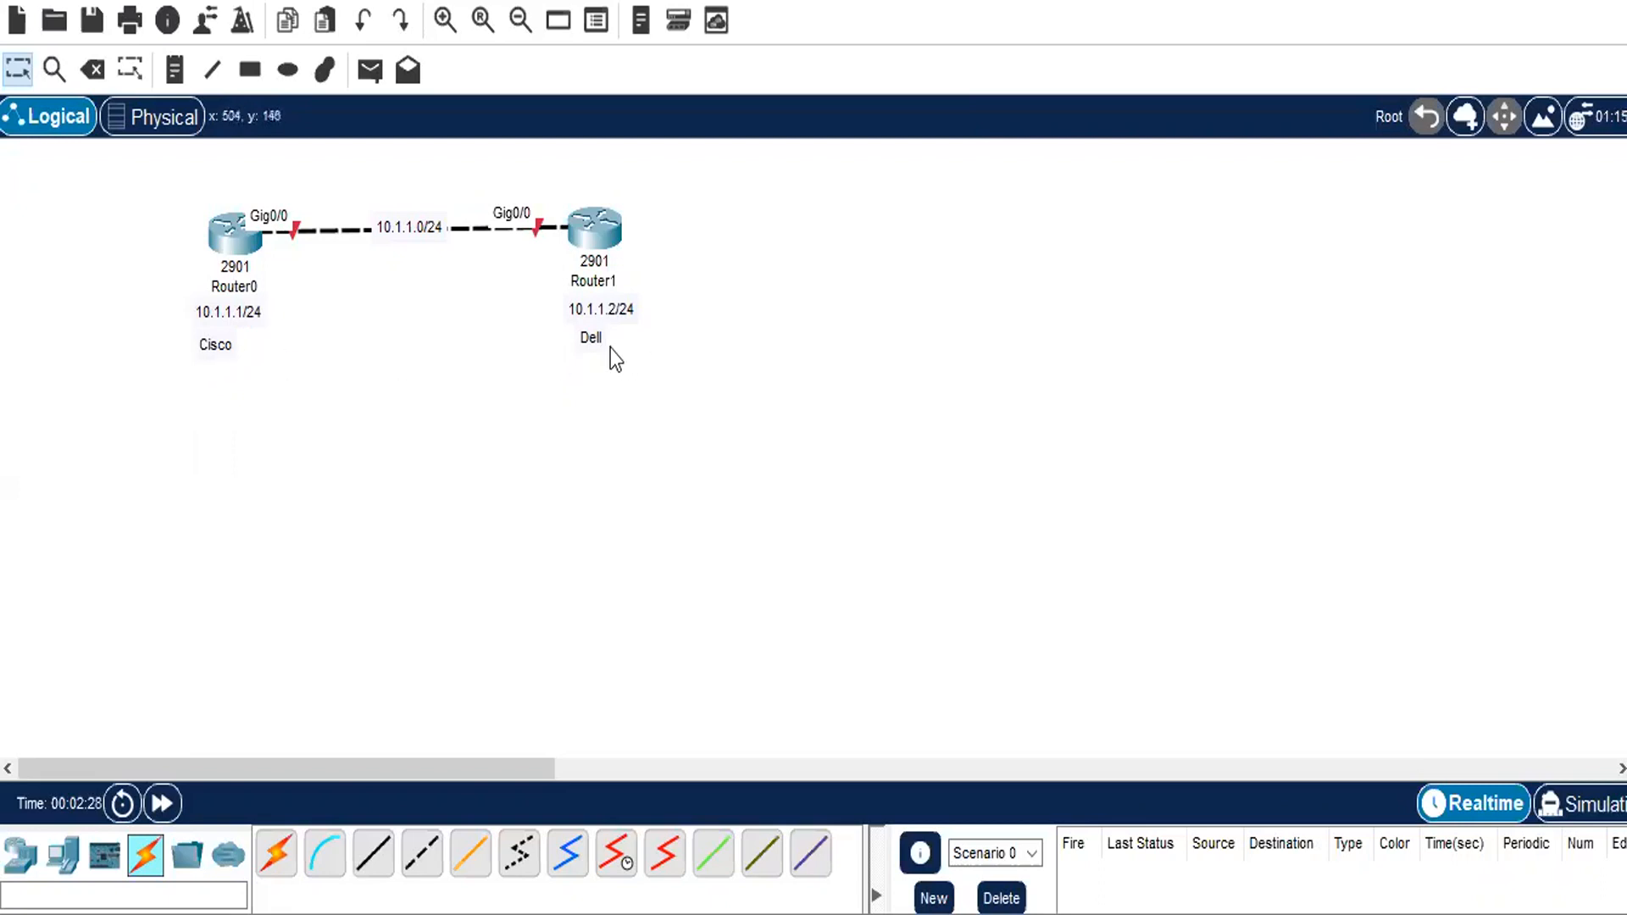
pyautogui.moveTo(205, 371)
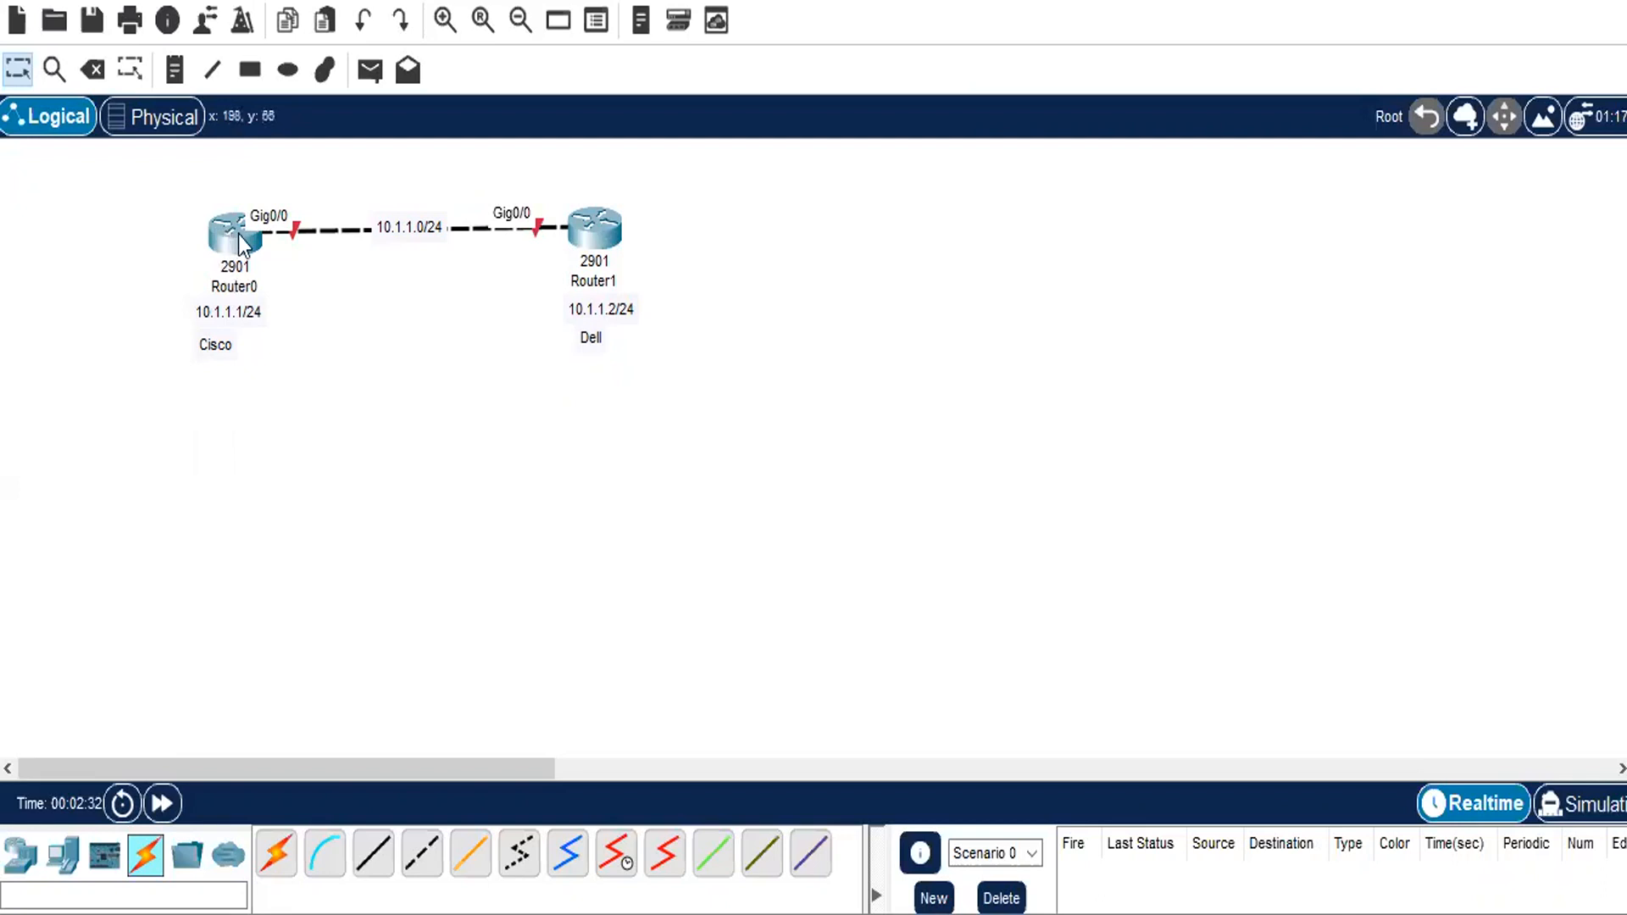
pyautogui.moveTo(237, 254)
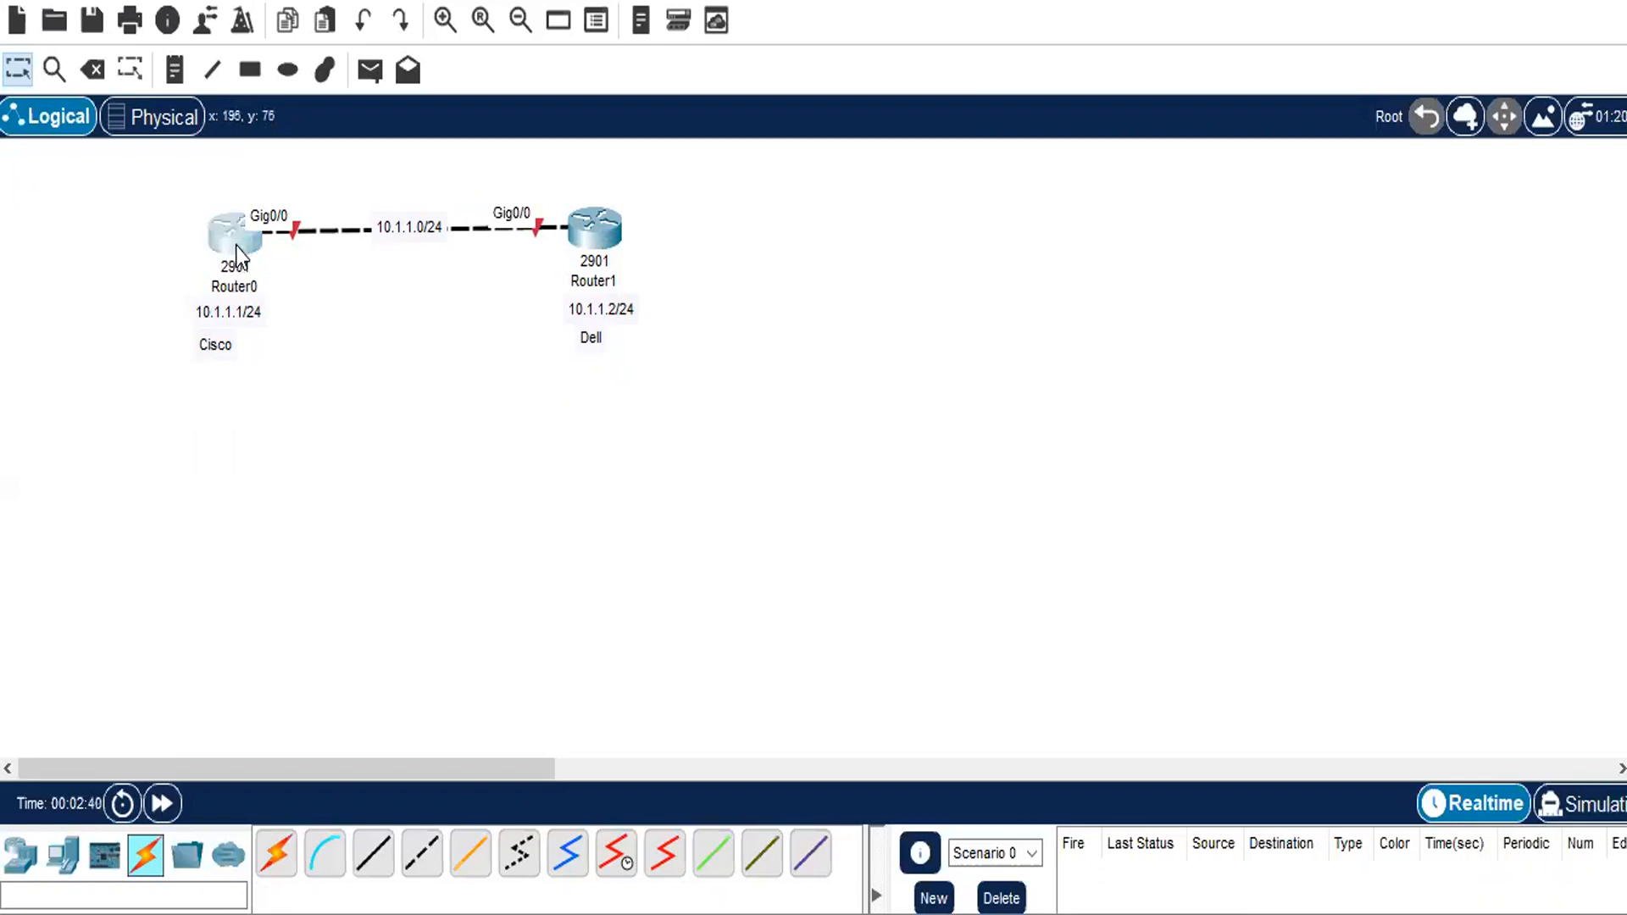
# Bring up the device window of Router0, the router labelled Cisco.
pyautogui.doubleClick(234, 229)
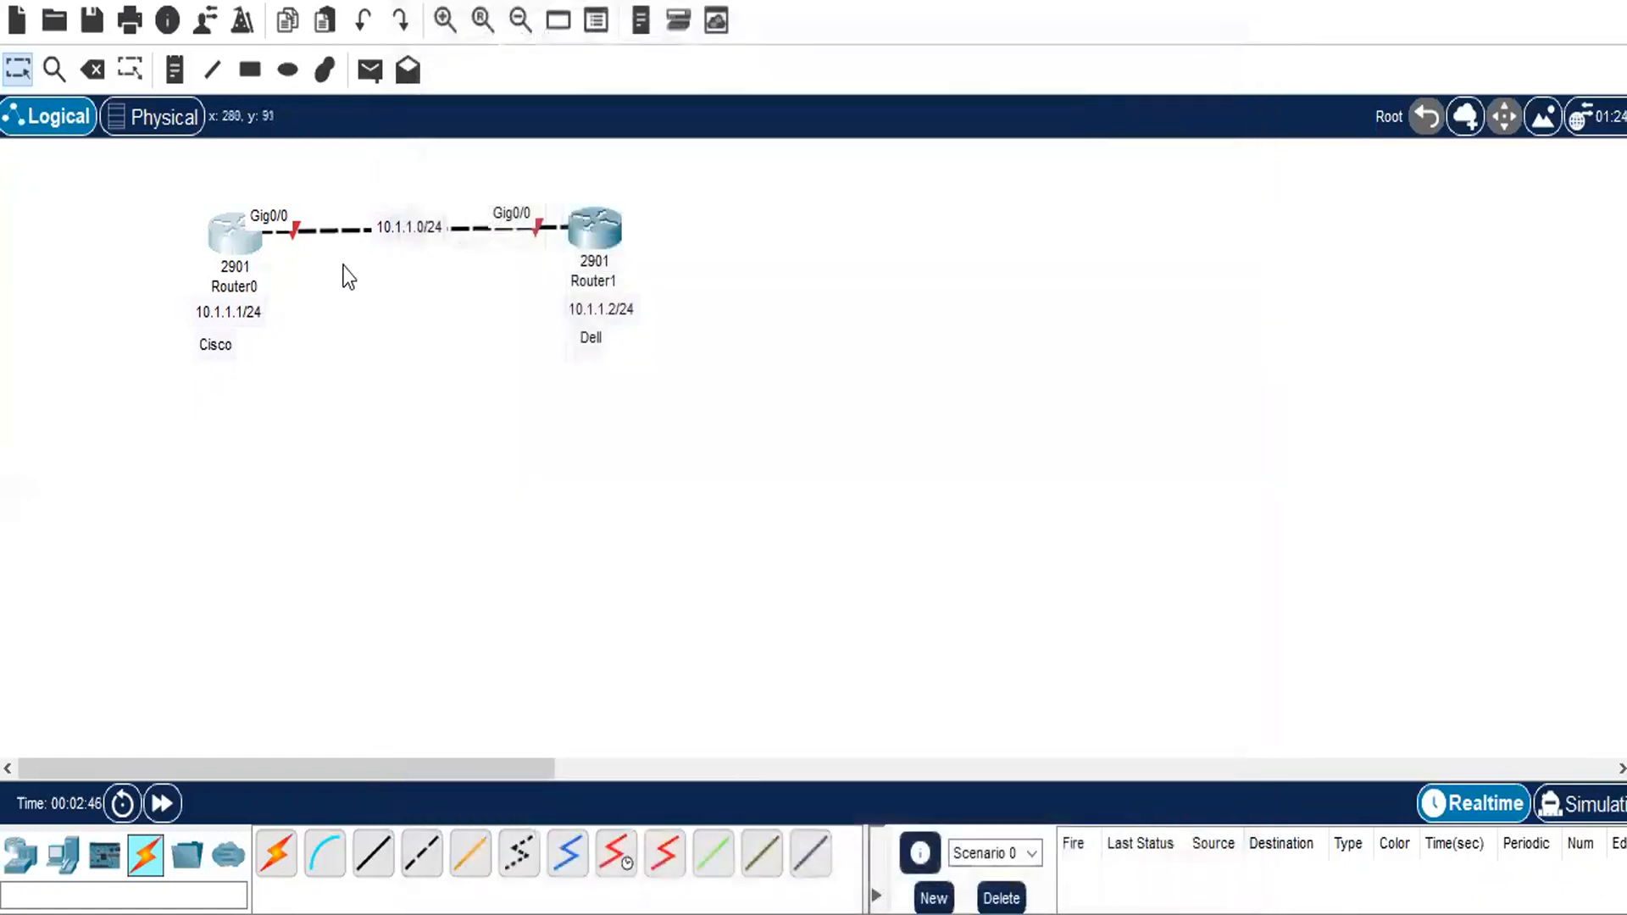
pyautogui.moveTo(373, 248)
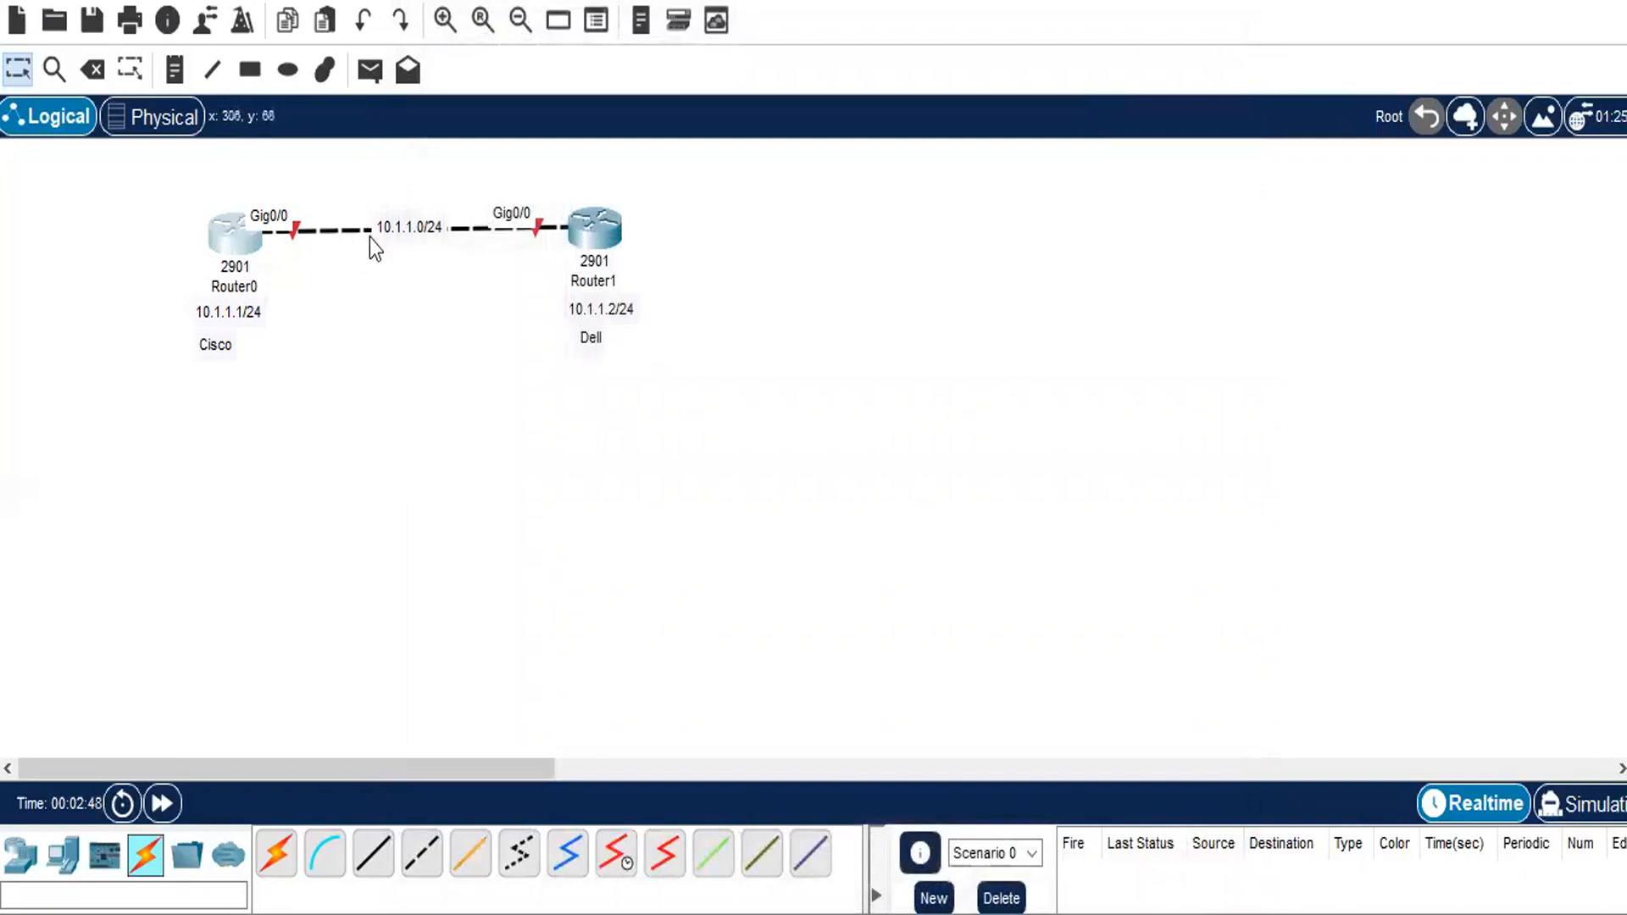
pyautogui.moveTo(421, 249)
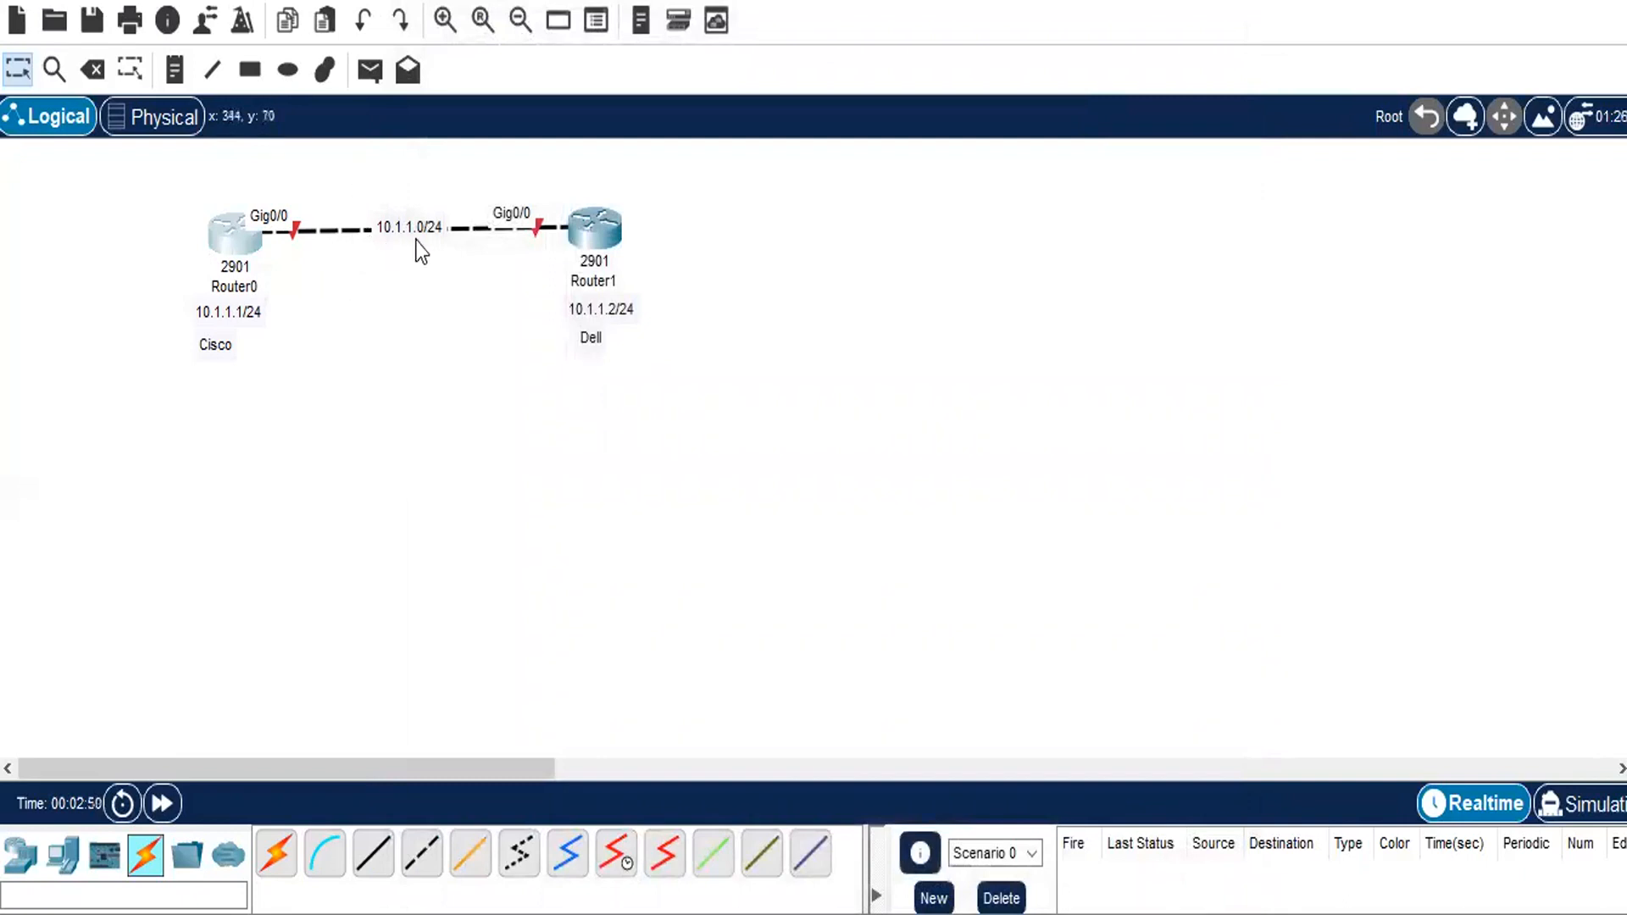
pyautogui.moveTo(241, 332)
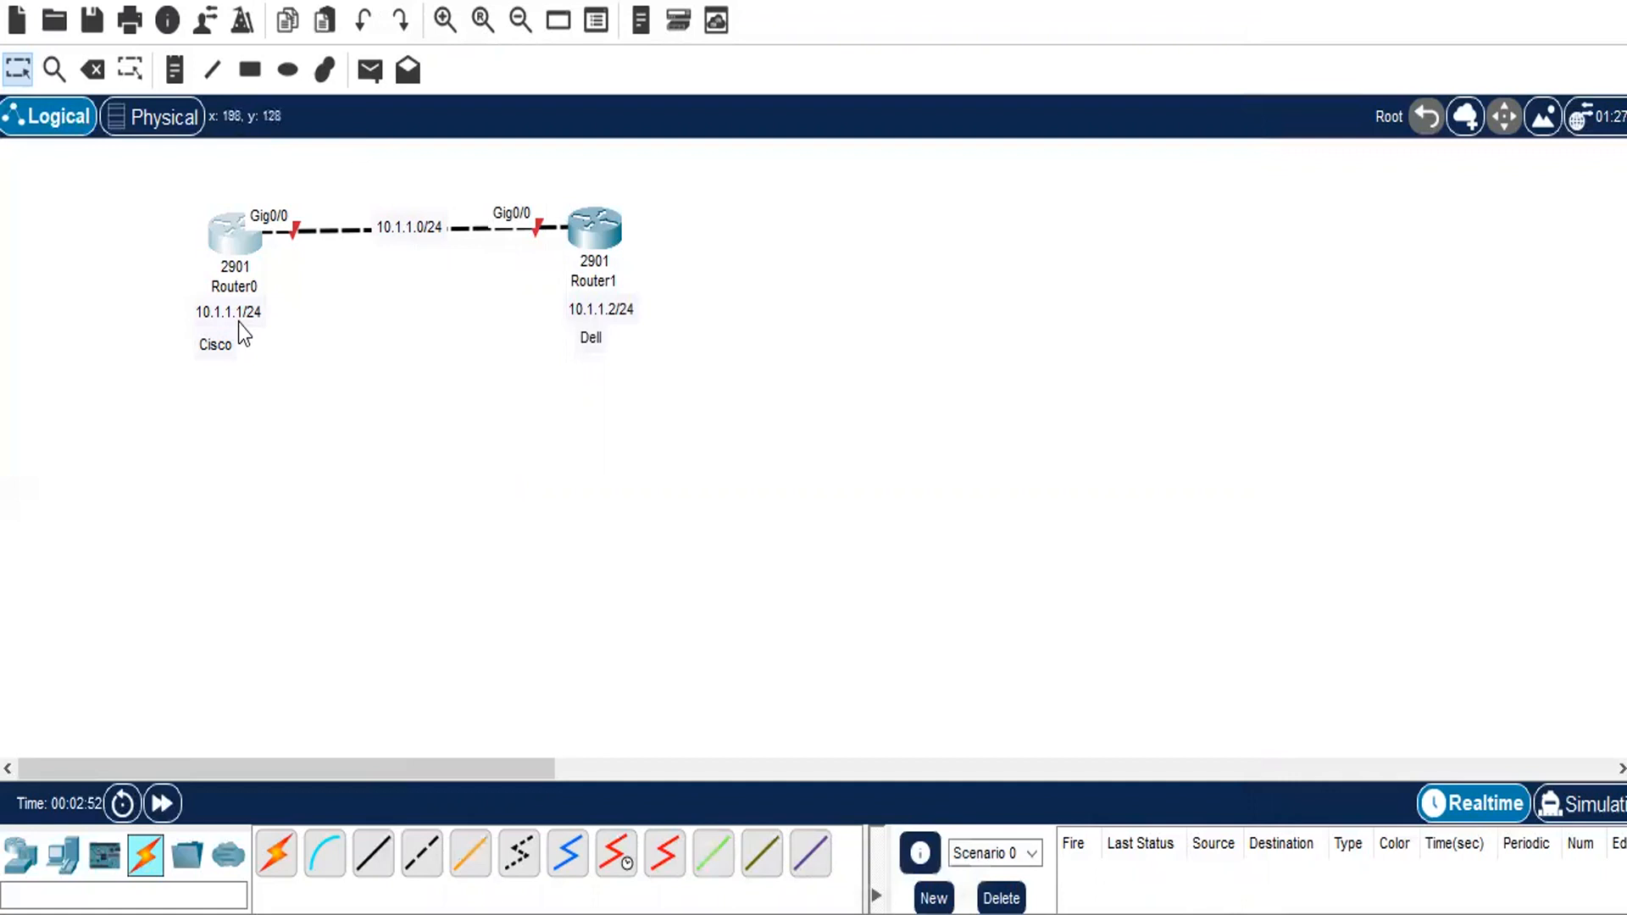
pyautogui.moveTo(265, 315)
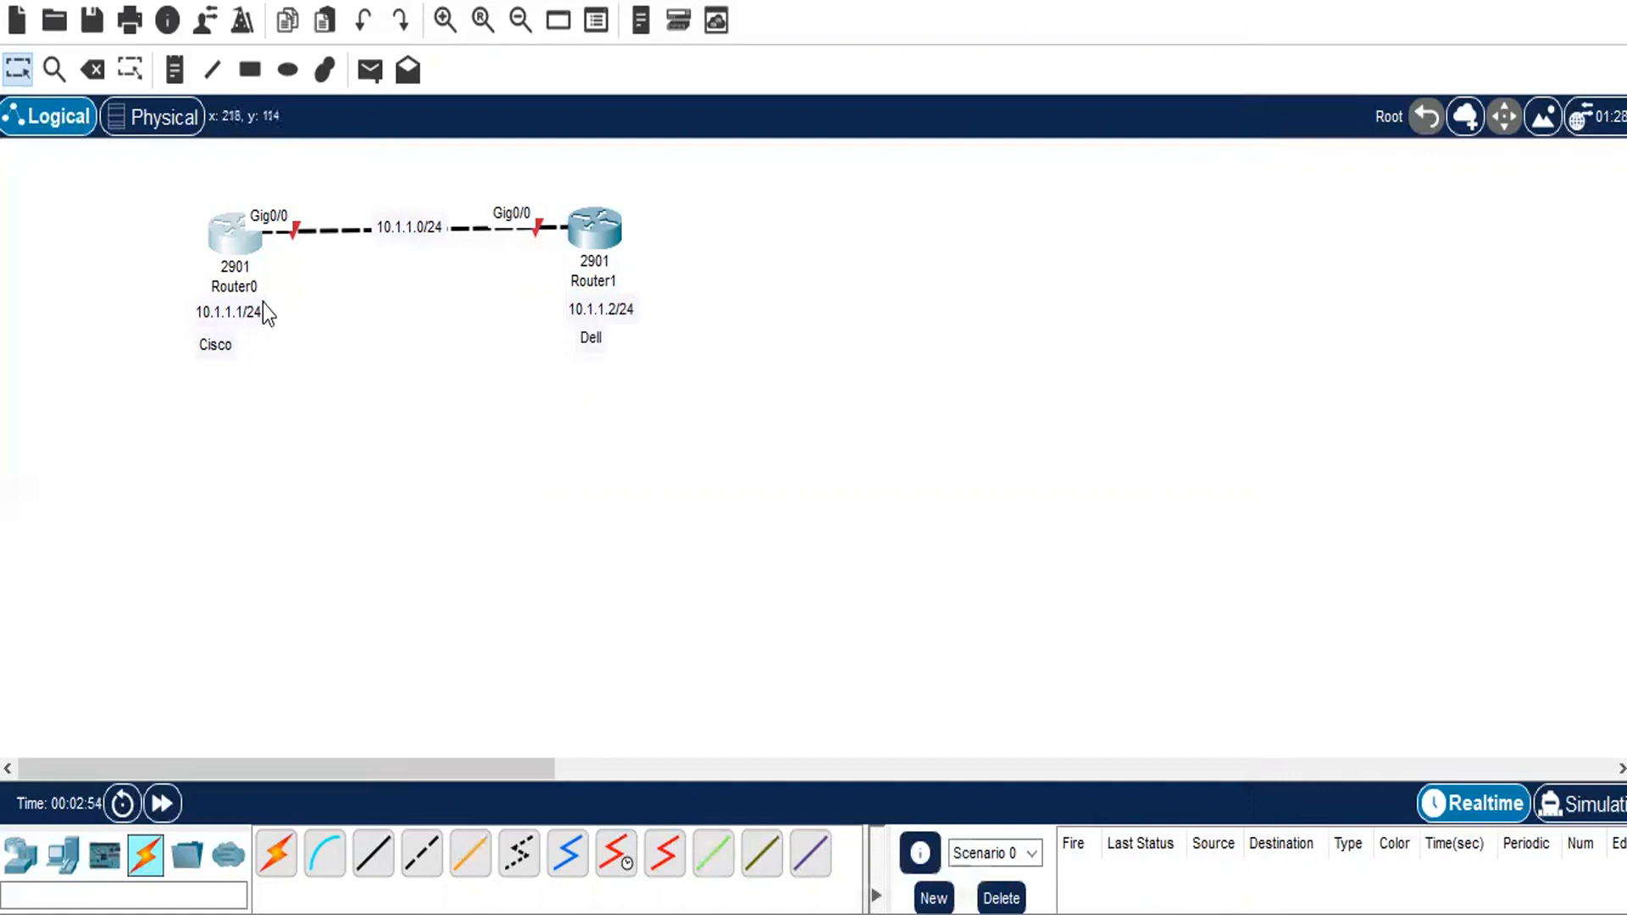
pyautogui.moveTo(622, 353)
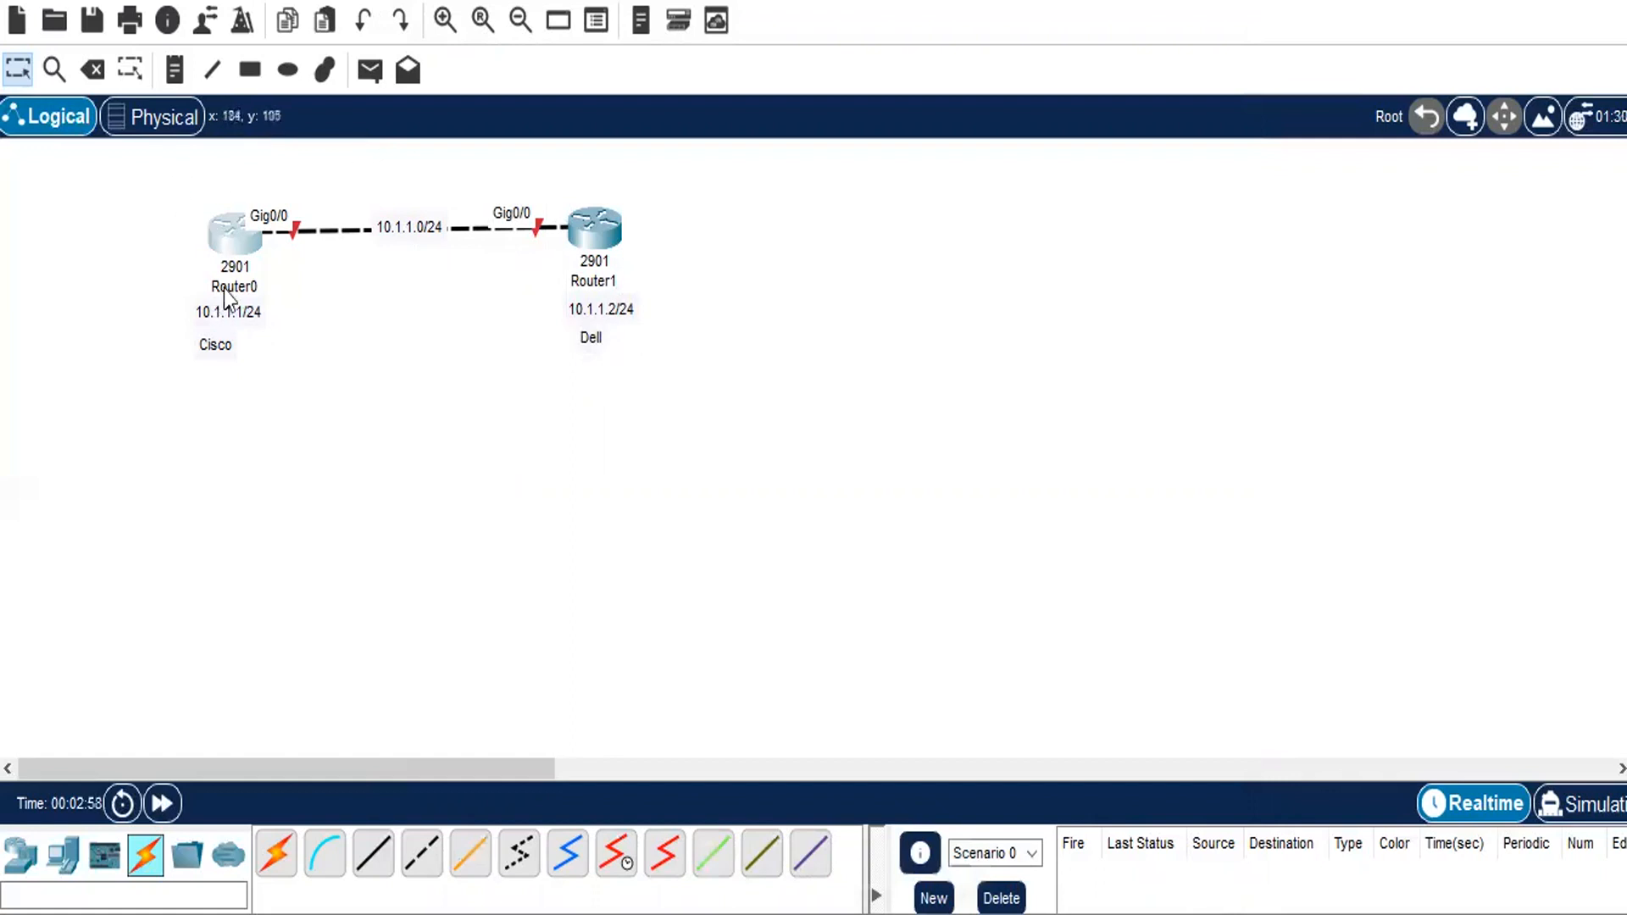
pyautogui.moveTo(325, 387)
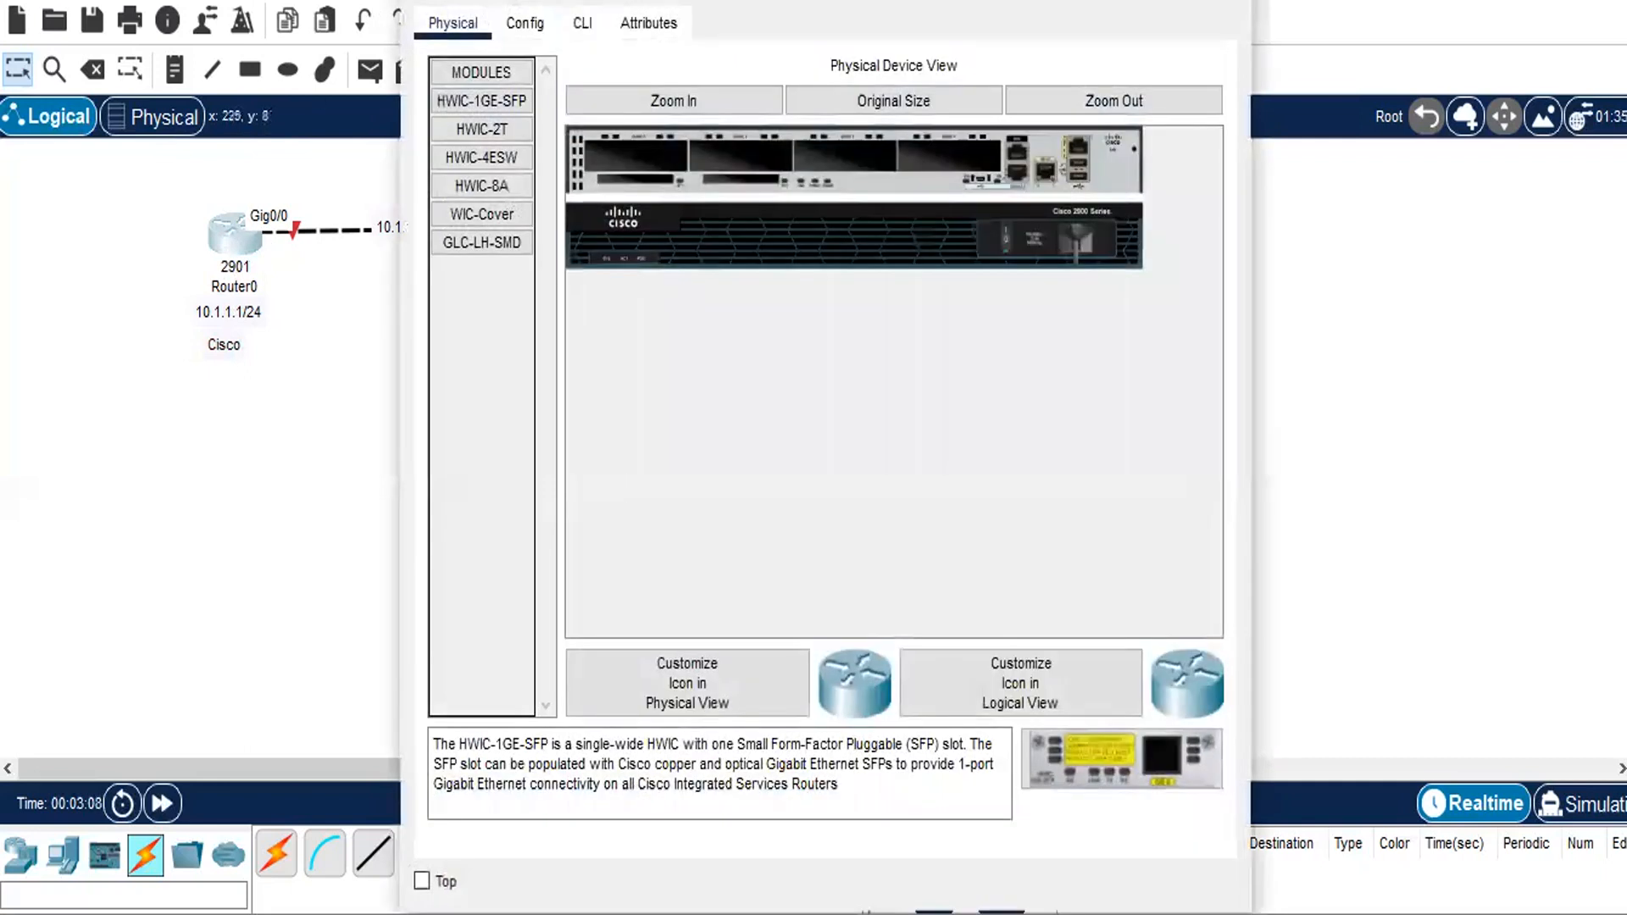
# In the CLI, enter global configuration and set the hostname to Cisco.
pyautogui.click(844, 95)
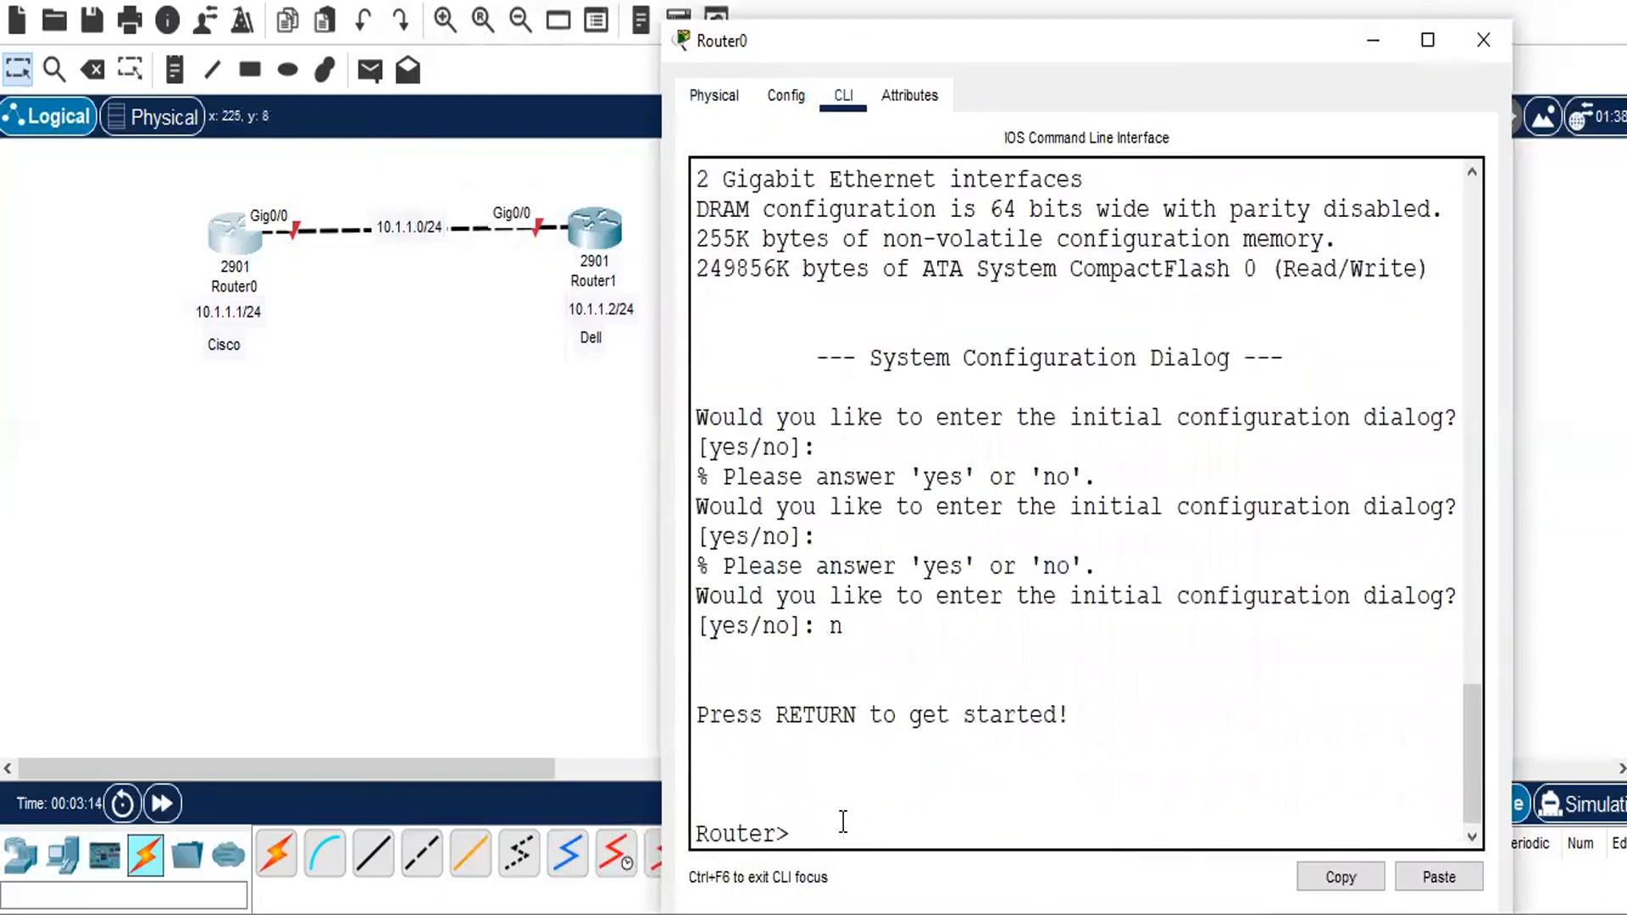
pyautogui.write('conf')
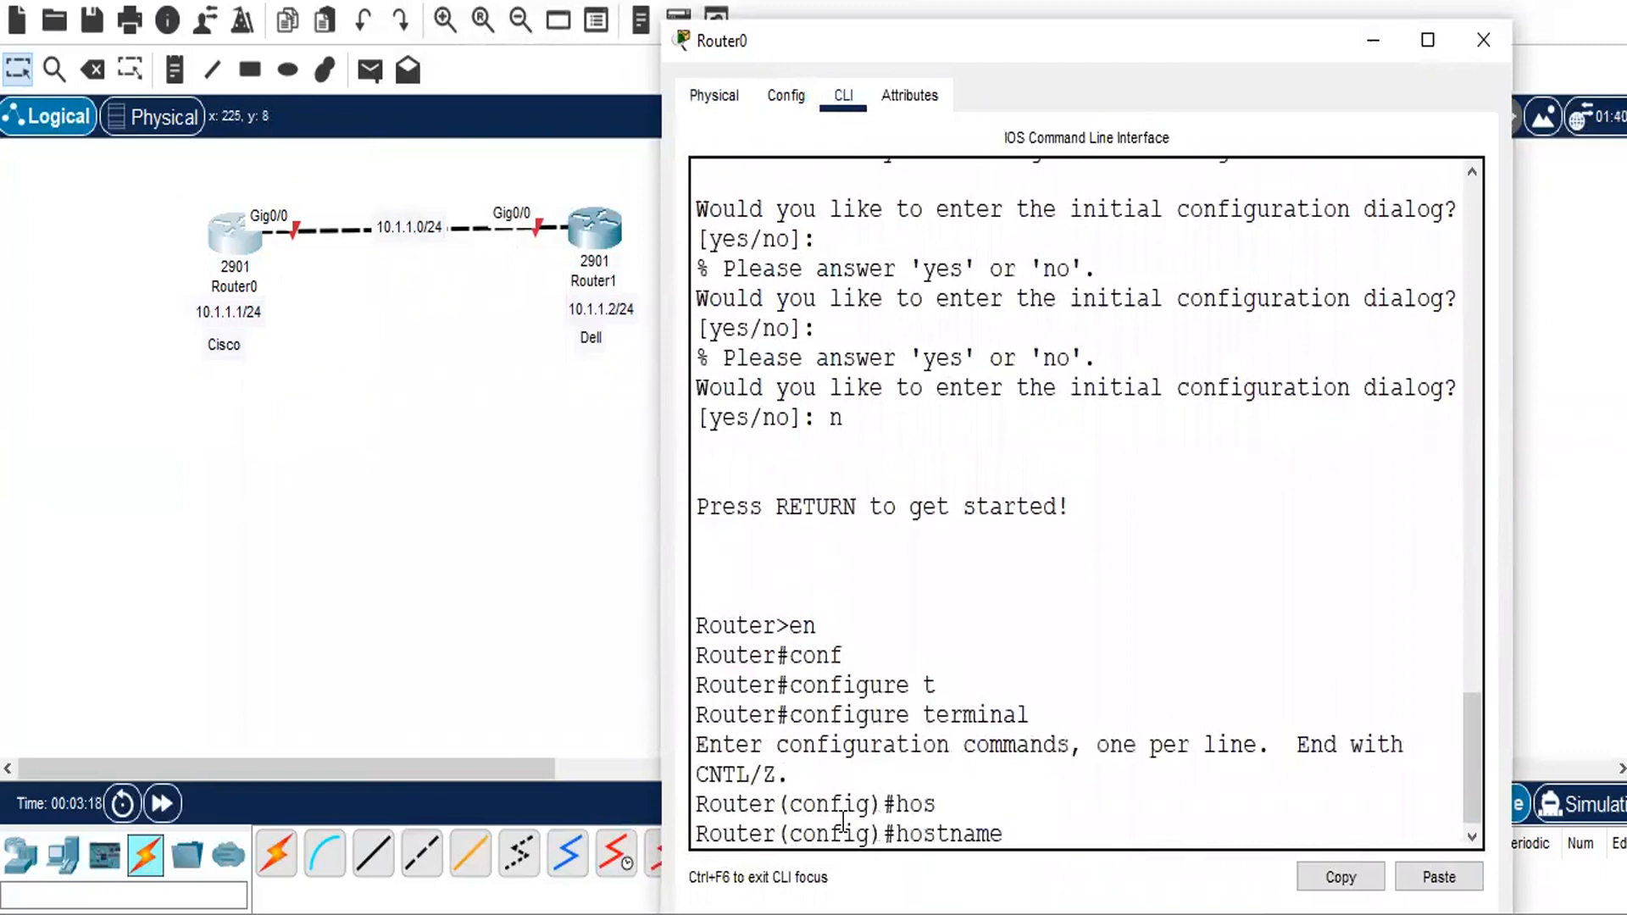
pyautogui.write('Cisco')
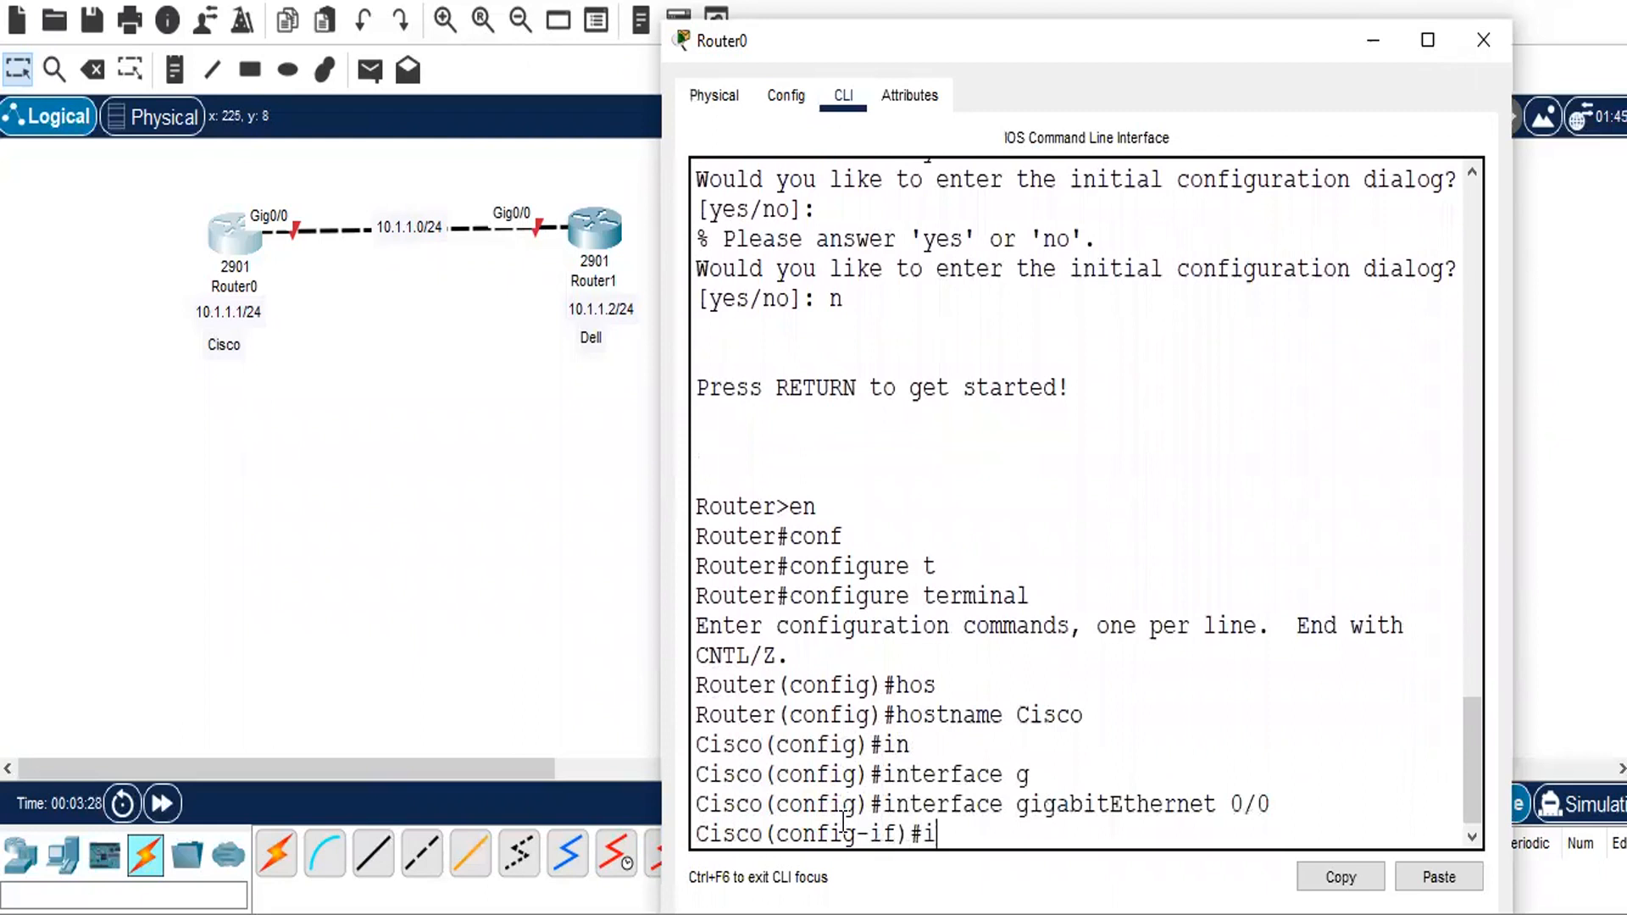
# Give GigabitEthernet0/0 the address 10.1.1.1 255.255.255.0.
pyautogui.write('p address')
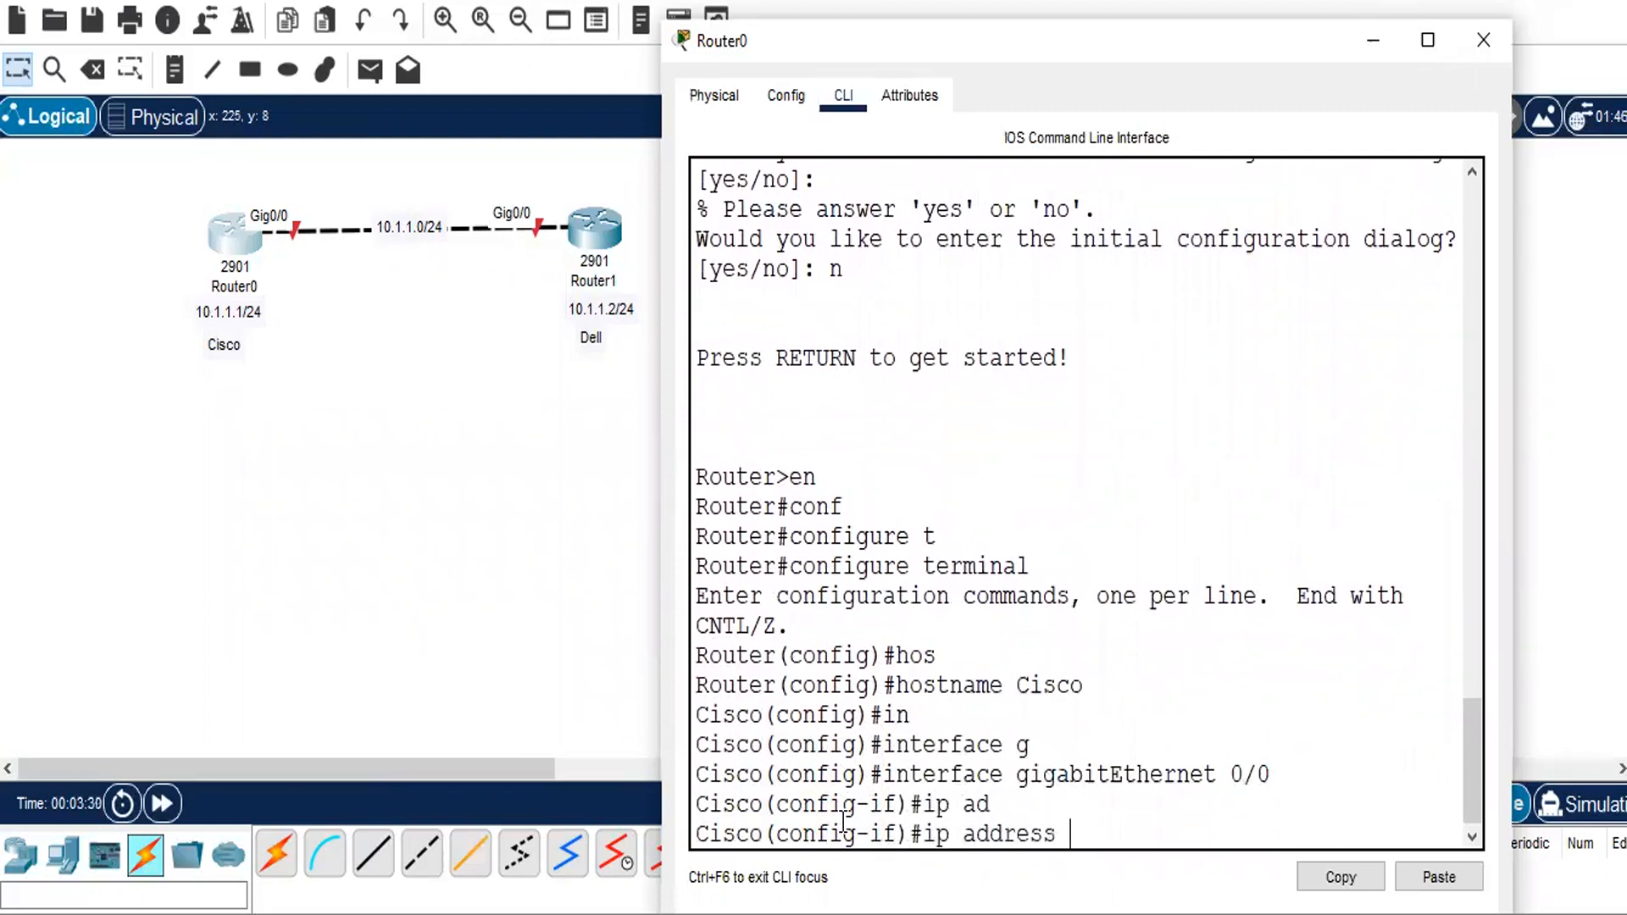
pyautogui.write('10.1.')
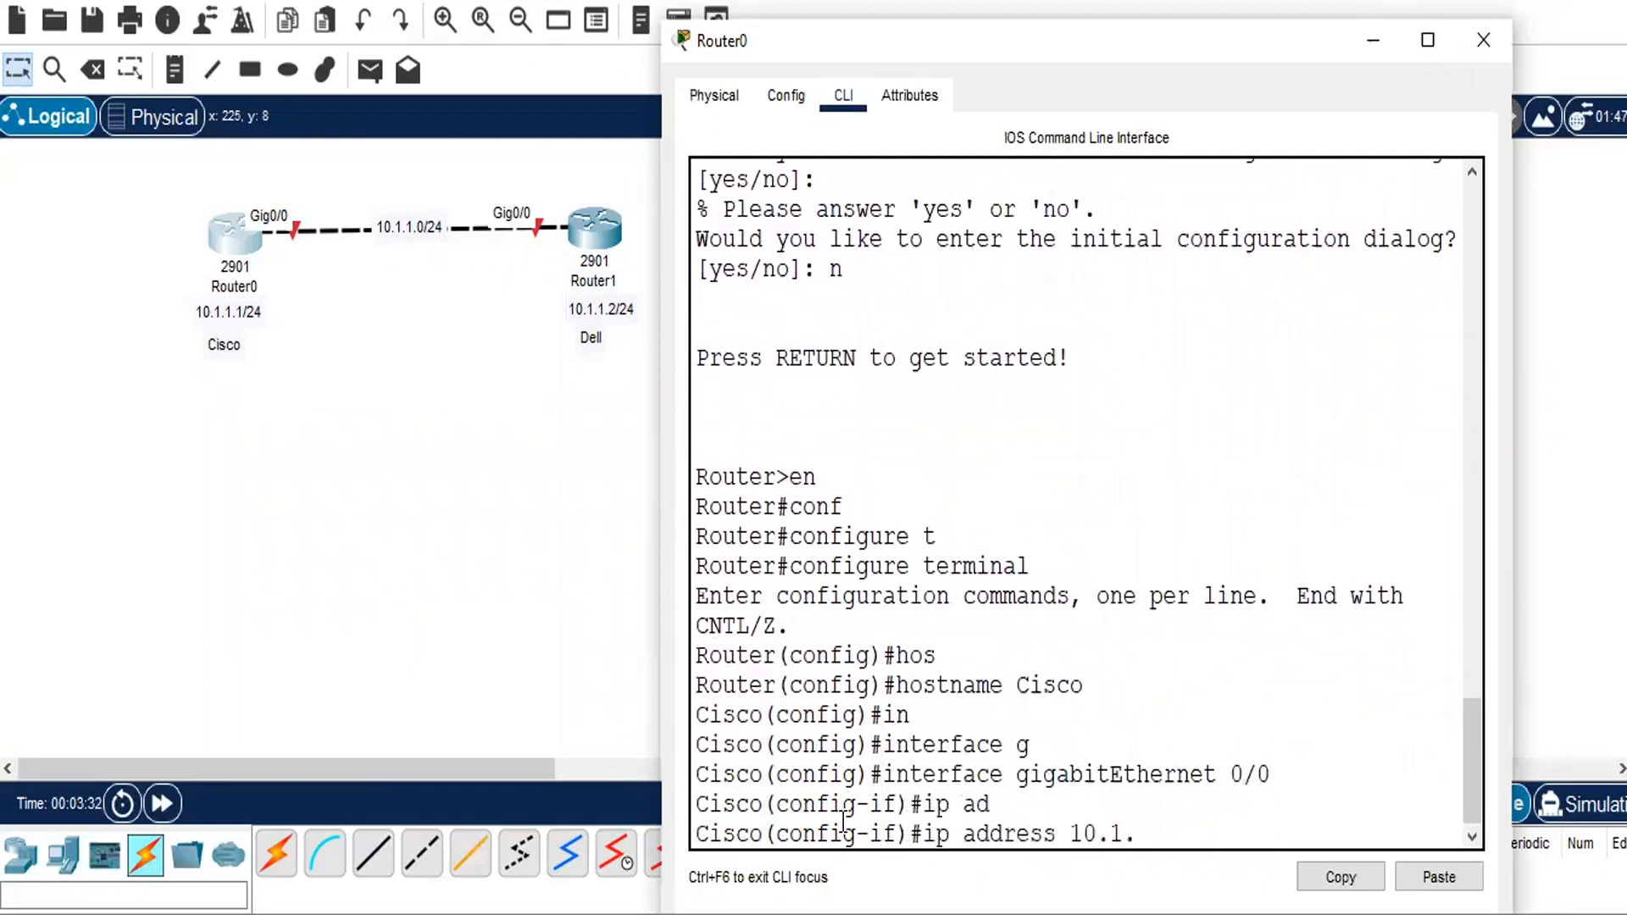
pyautogui.write('1.1 255.')
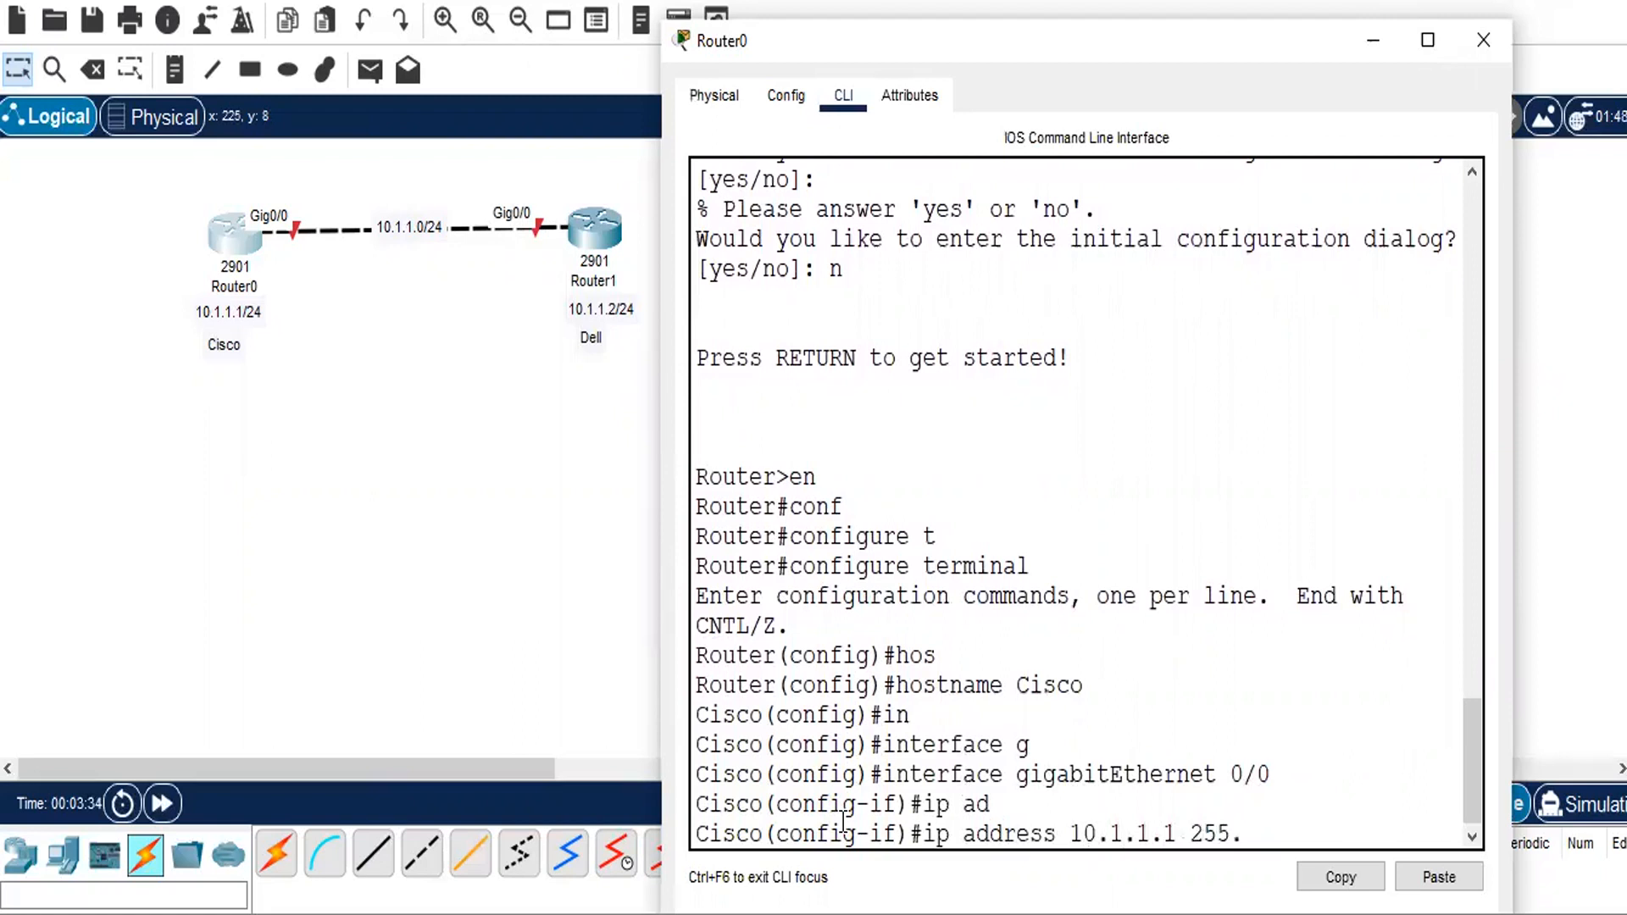
pyautogui.write('255.255.0')
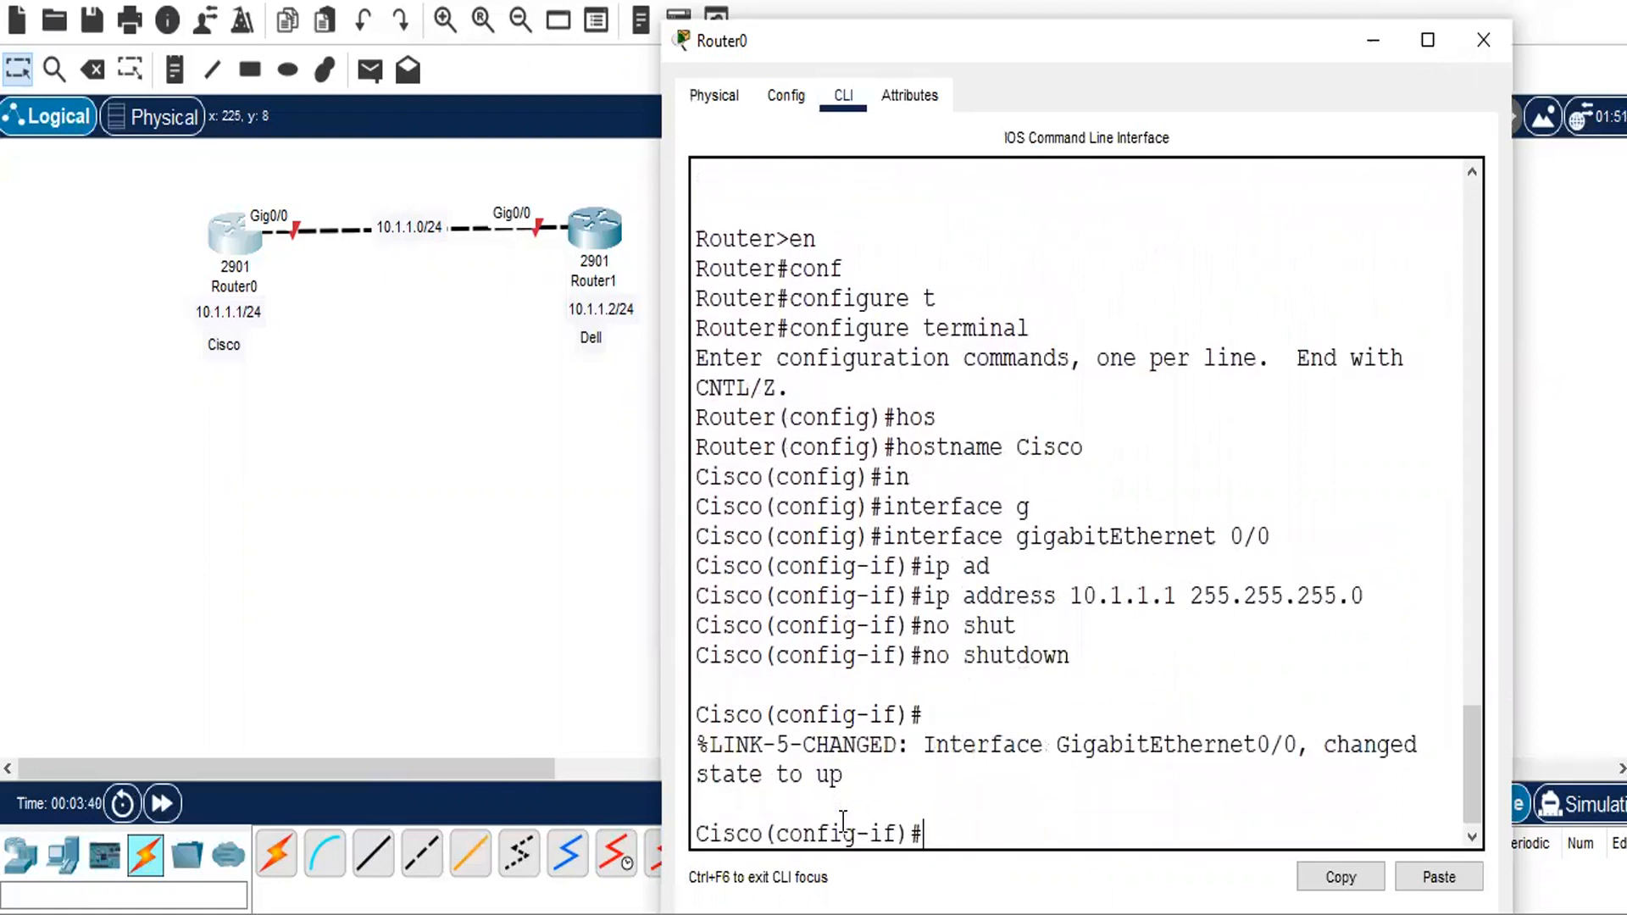
# Switch to the Dell router's console and enter global configuration mode.
pyautogui.click(1483, 41)
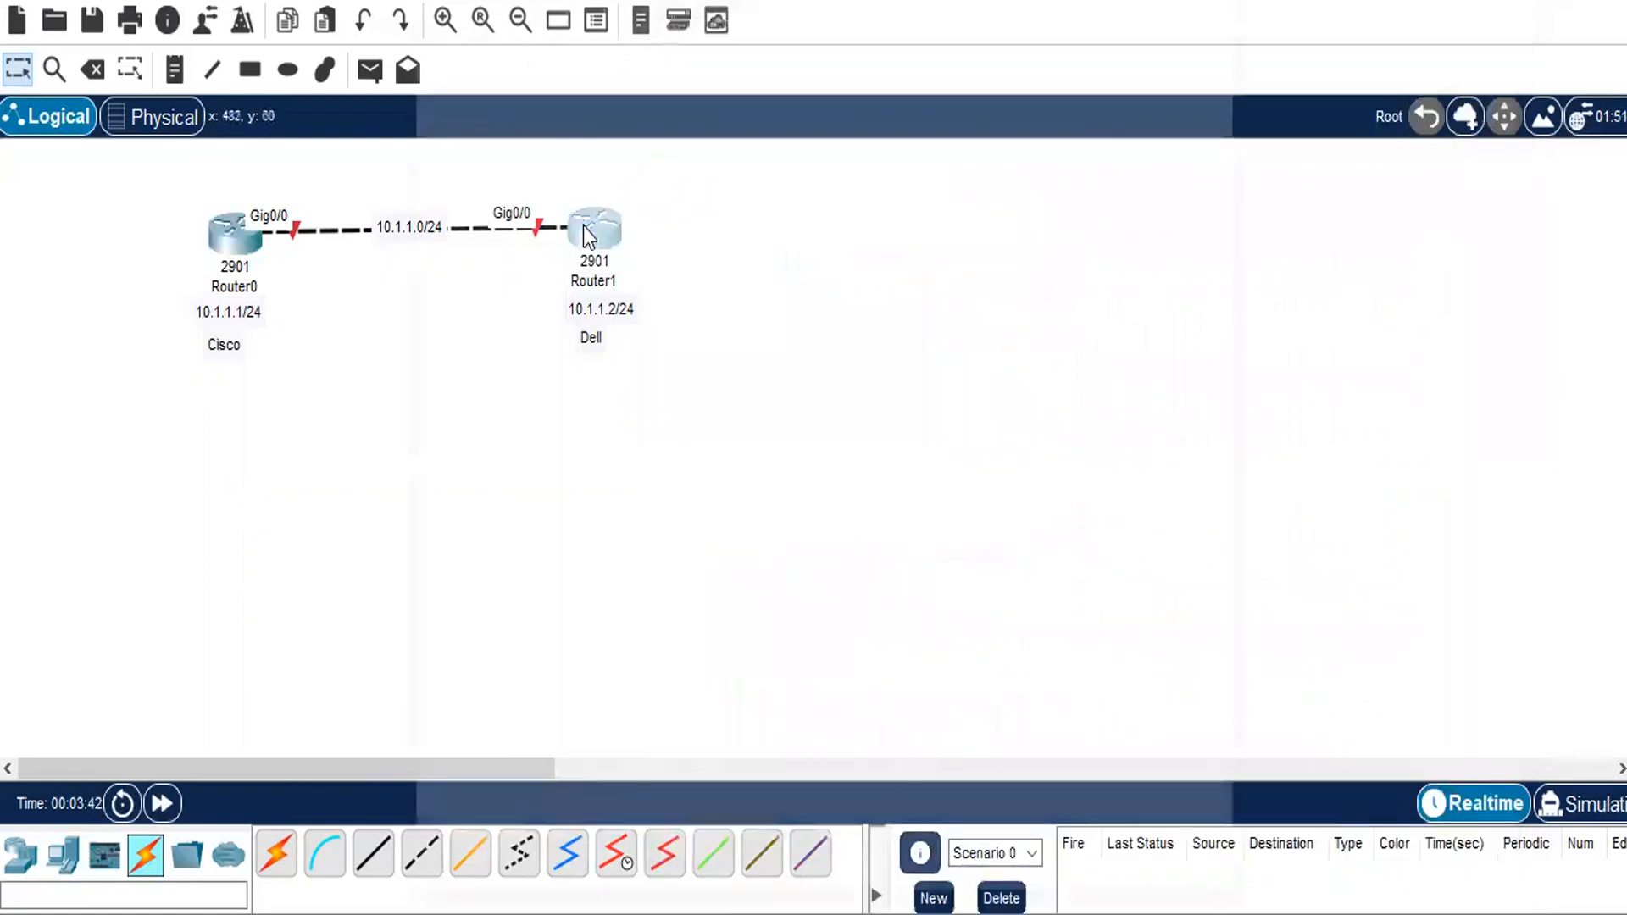
pyautogui.doubleClick(593, 225)
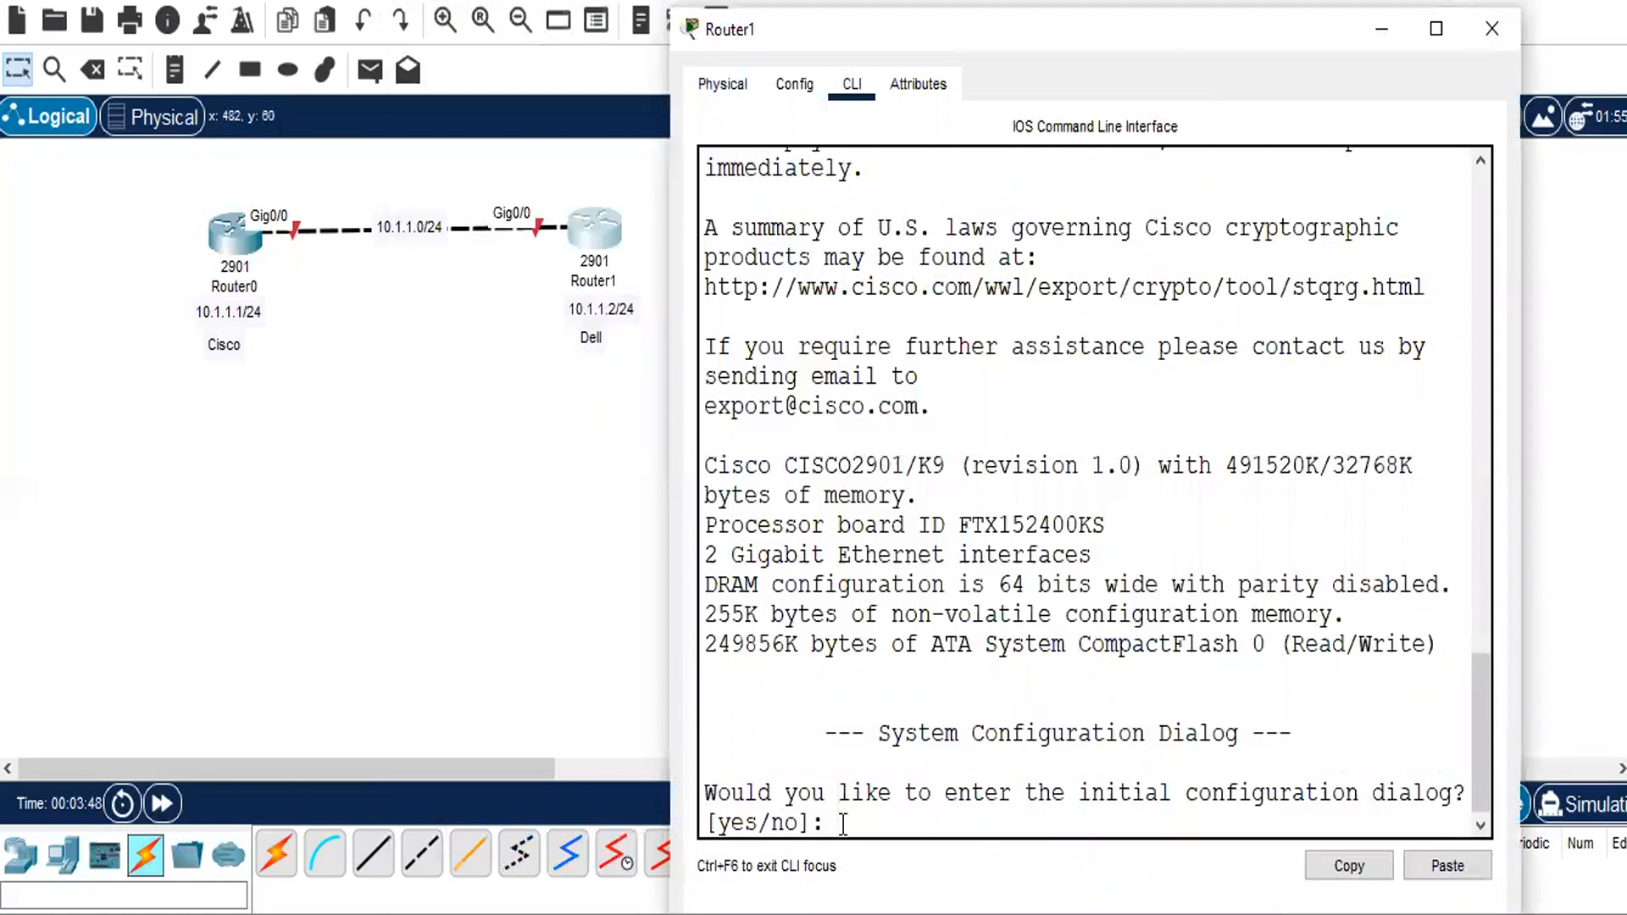
pyautogui.write('en')
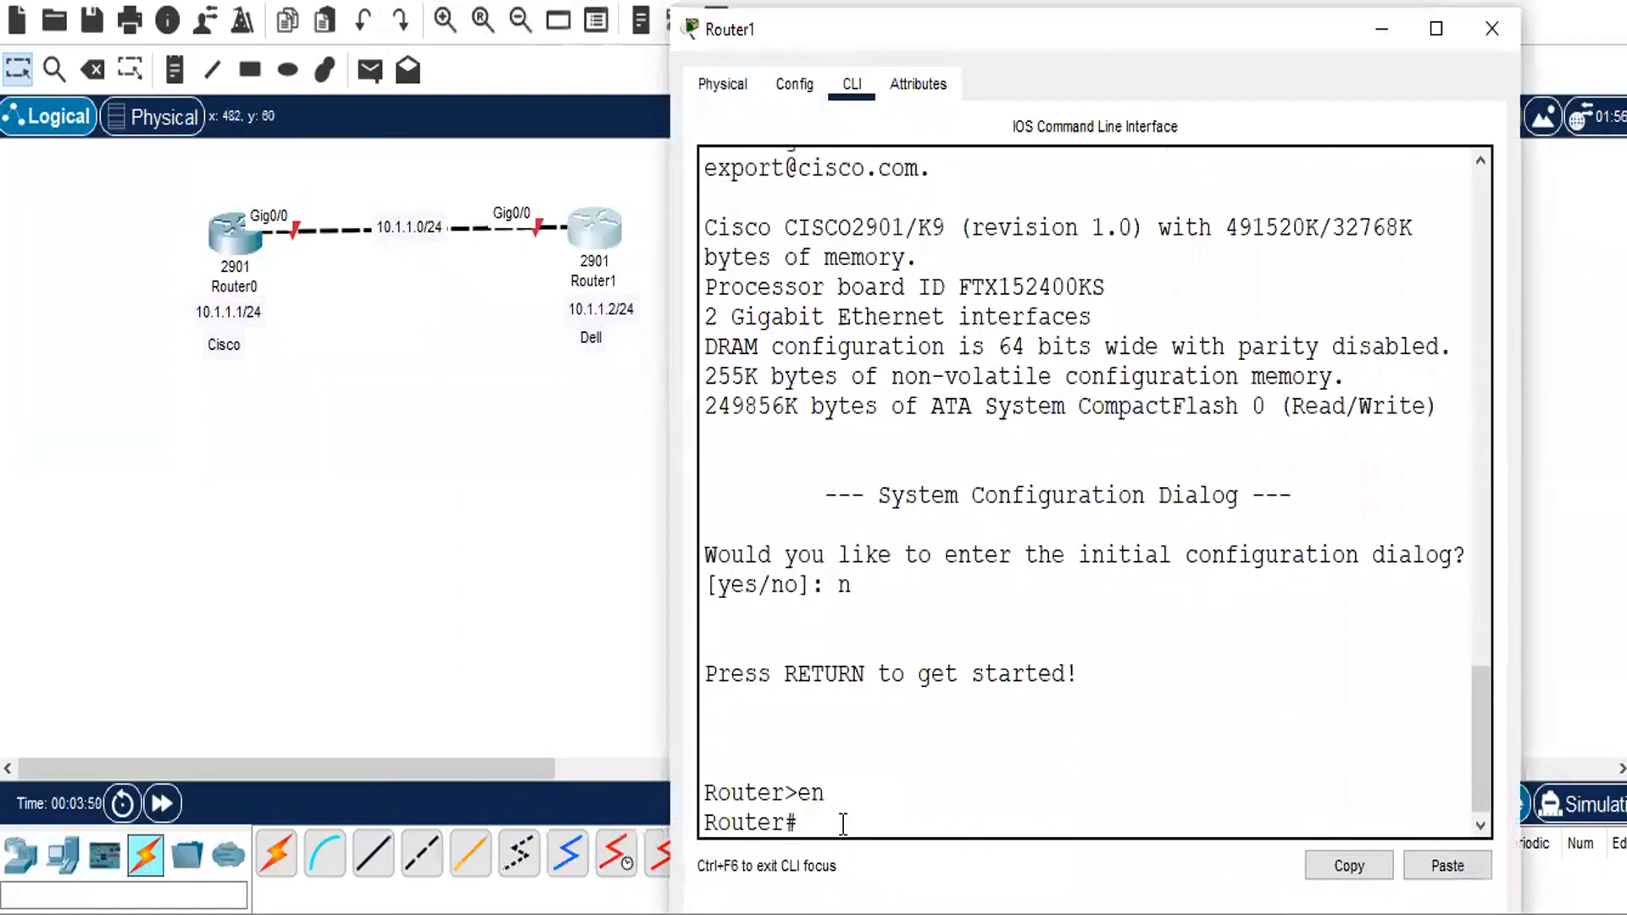
pyautogui.write('configure terminal')
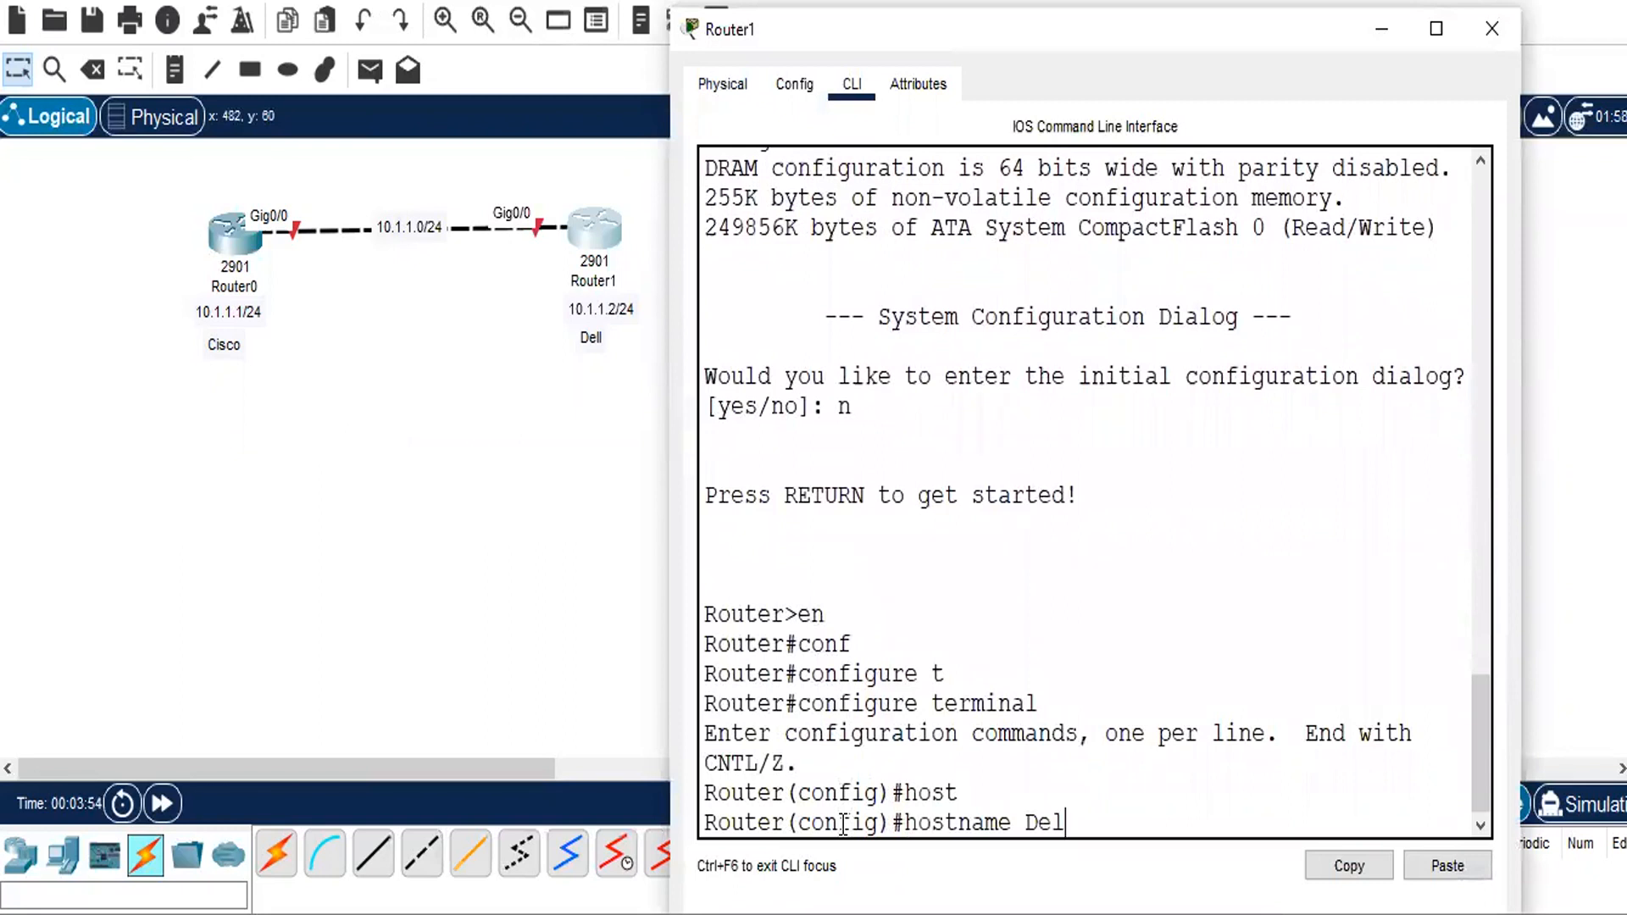
# Give Dell's GigabitEthernet0/0 10.1.1.2 255.255.255.0 and bring it up with no shutdown.
pyautogui.write('int')
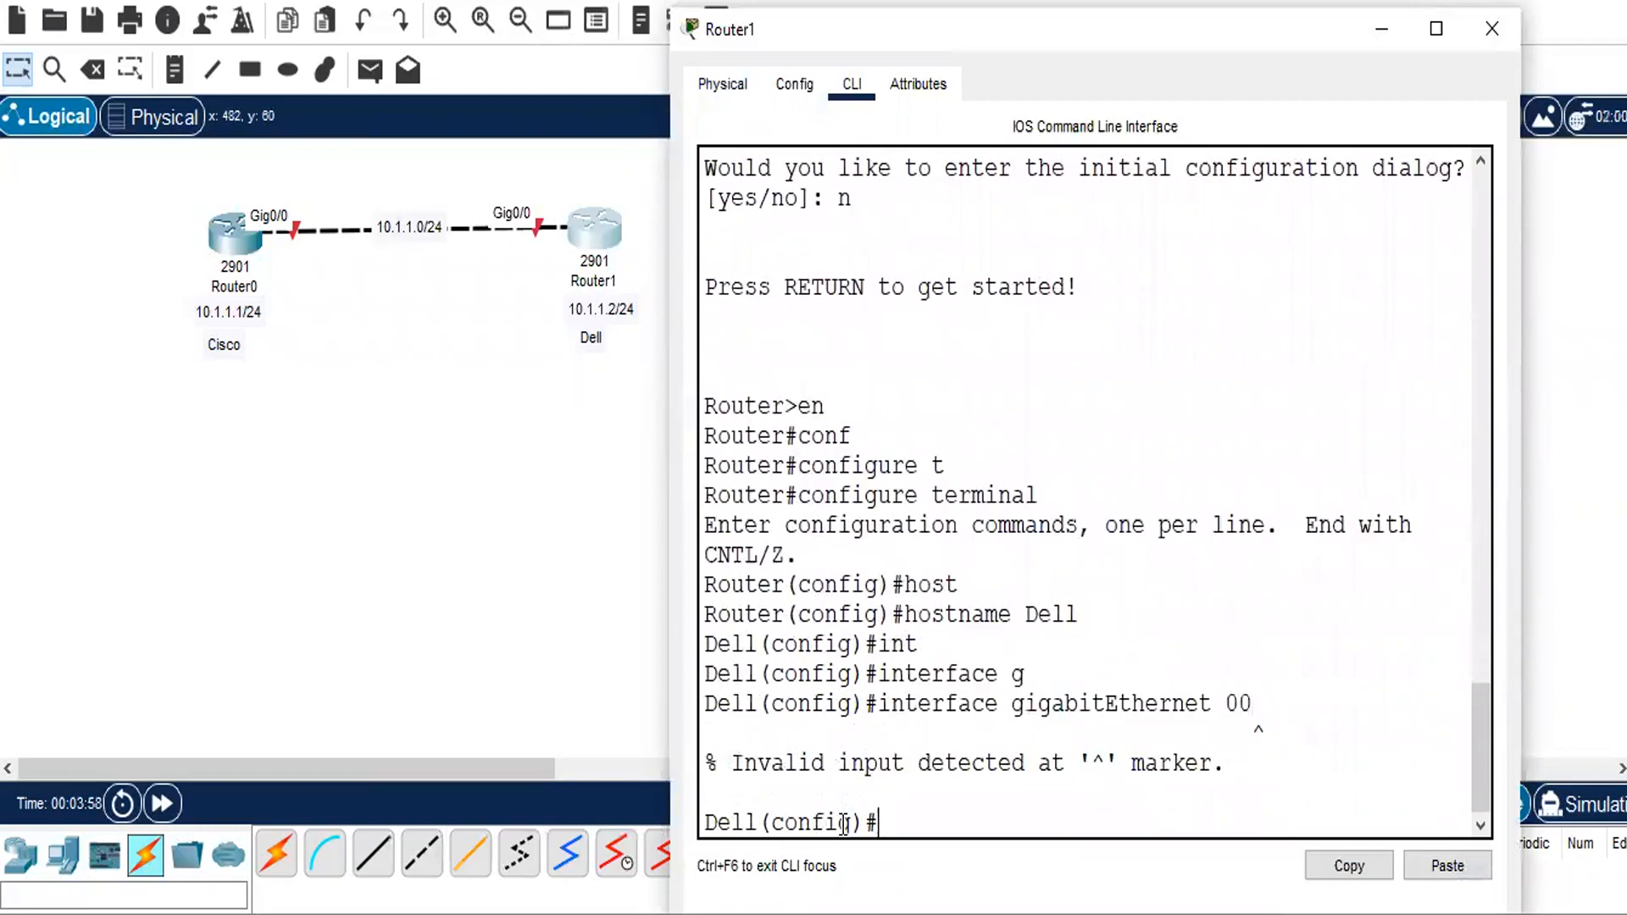
pyautogui.write('interface gigabitEthernet 0/0')
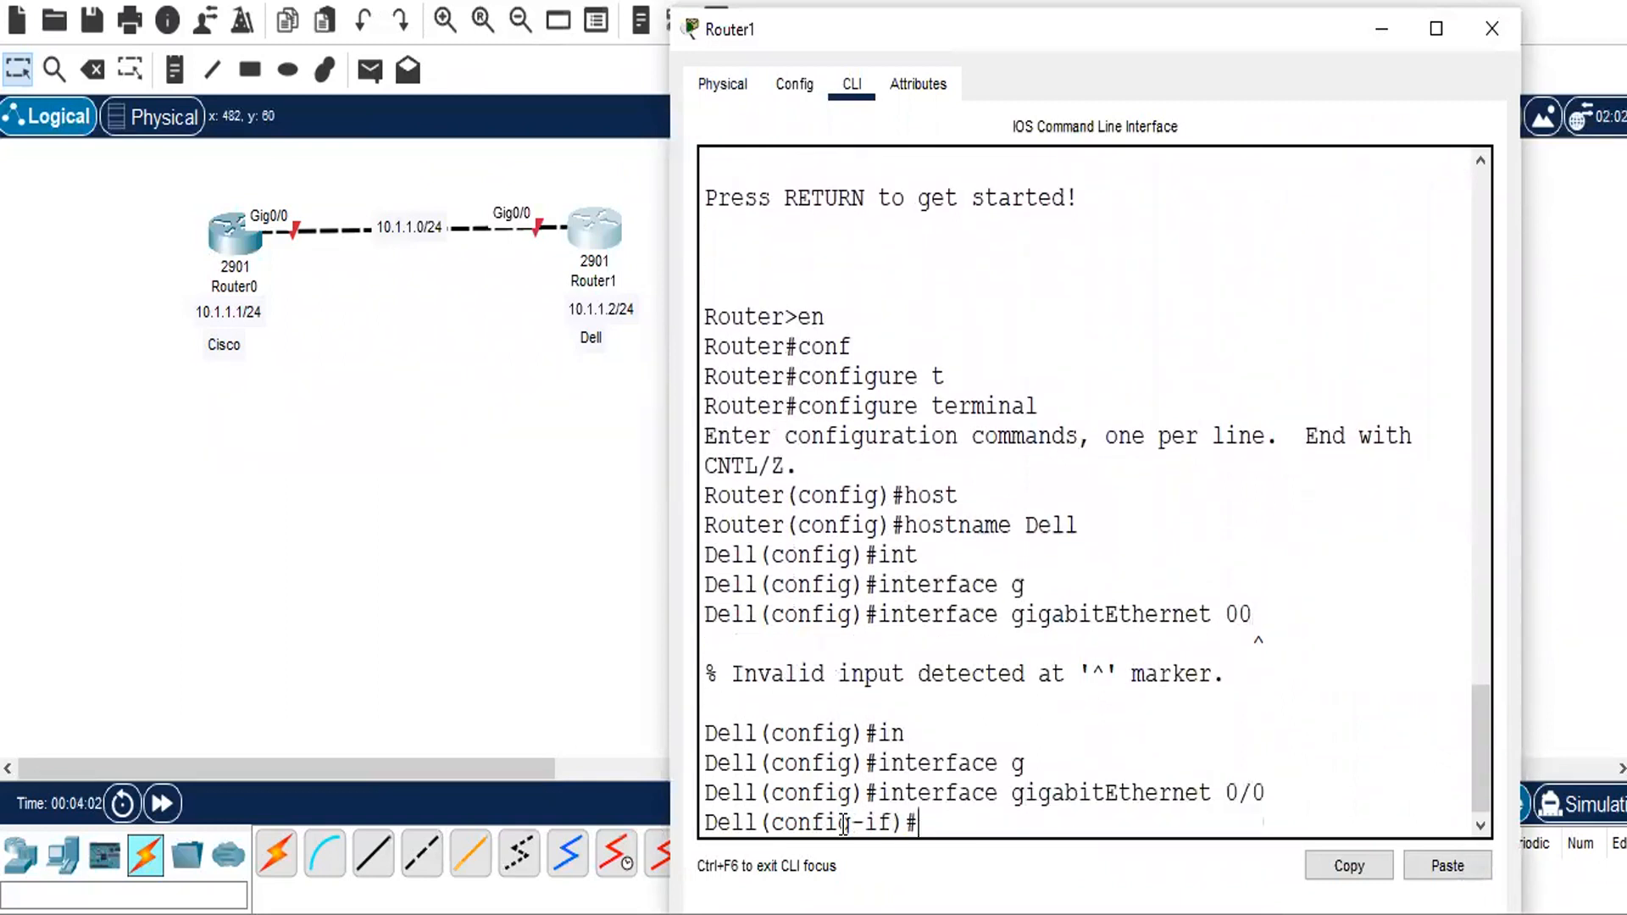
pyautogui.write('ip address 10.1.1.2 255')
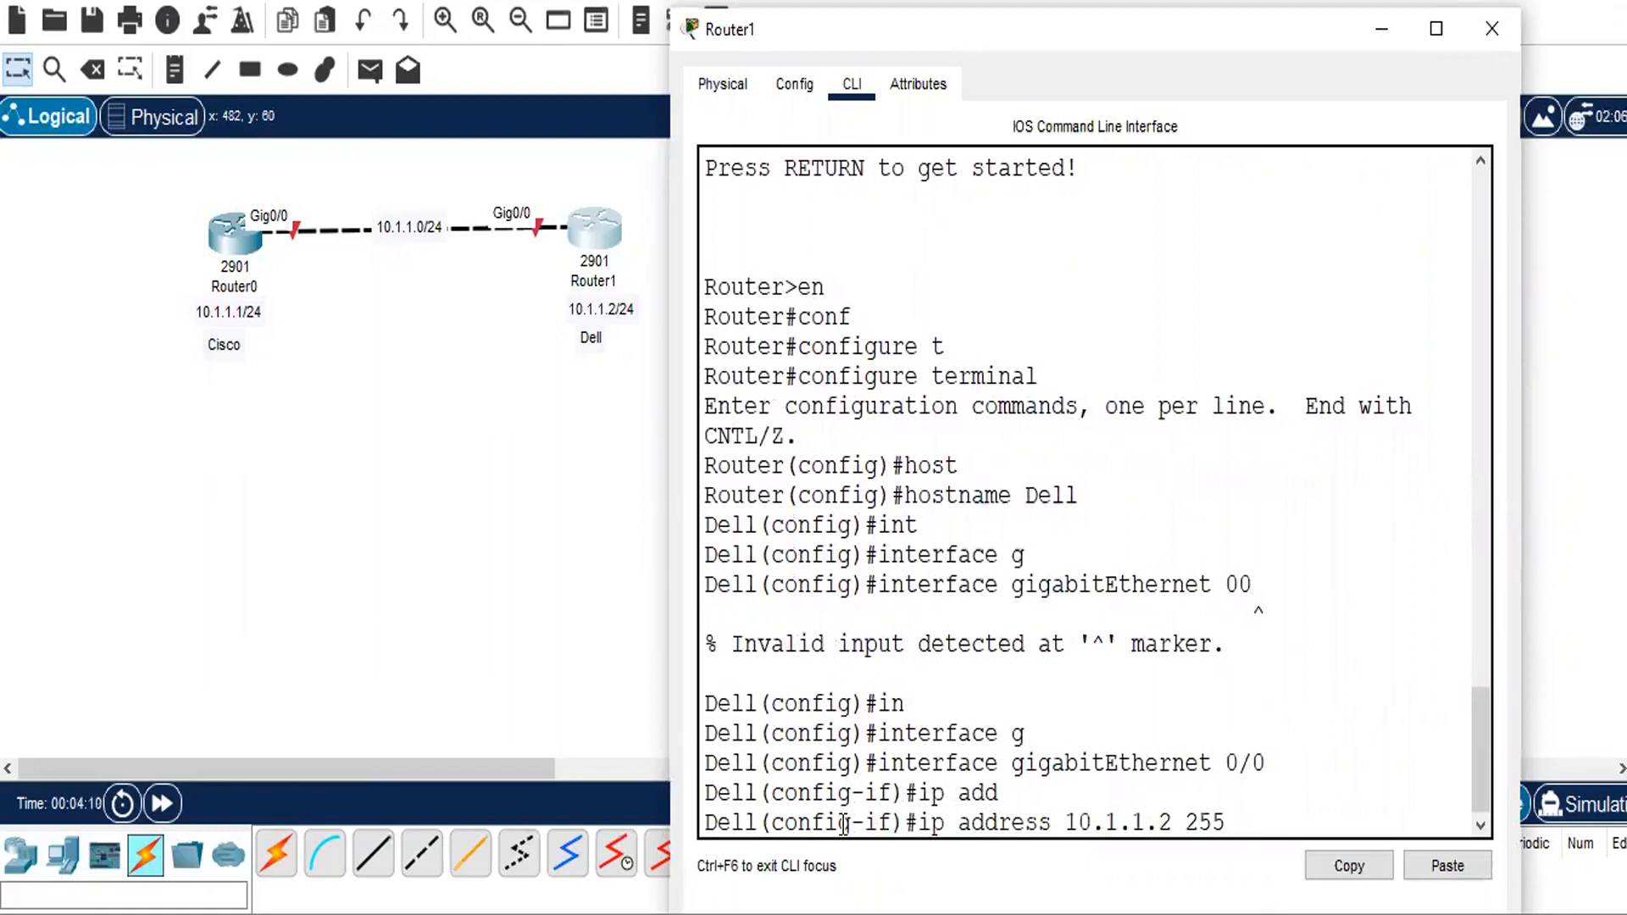
pyautogui.write('.255.')
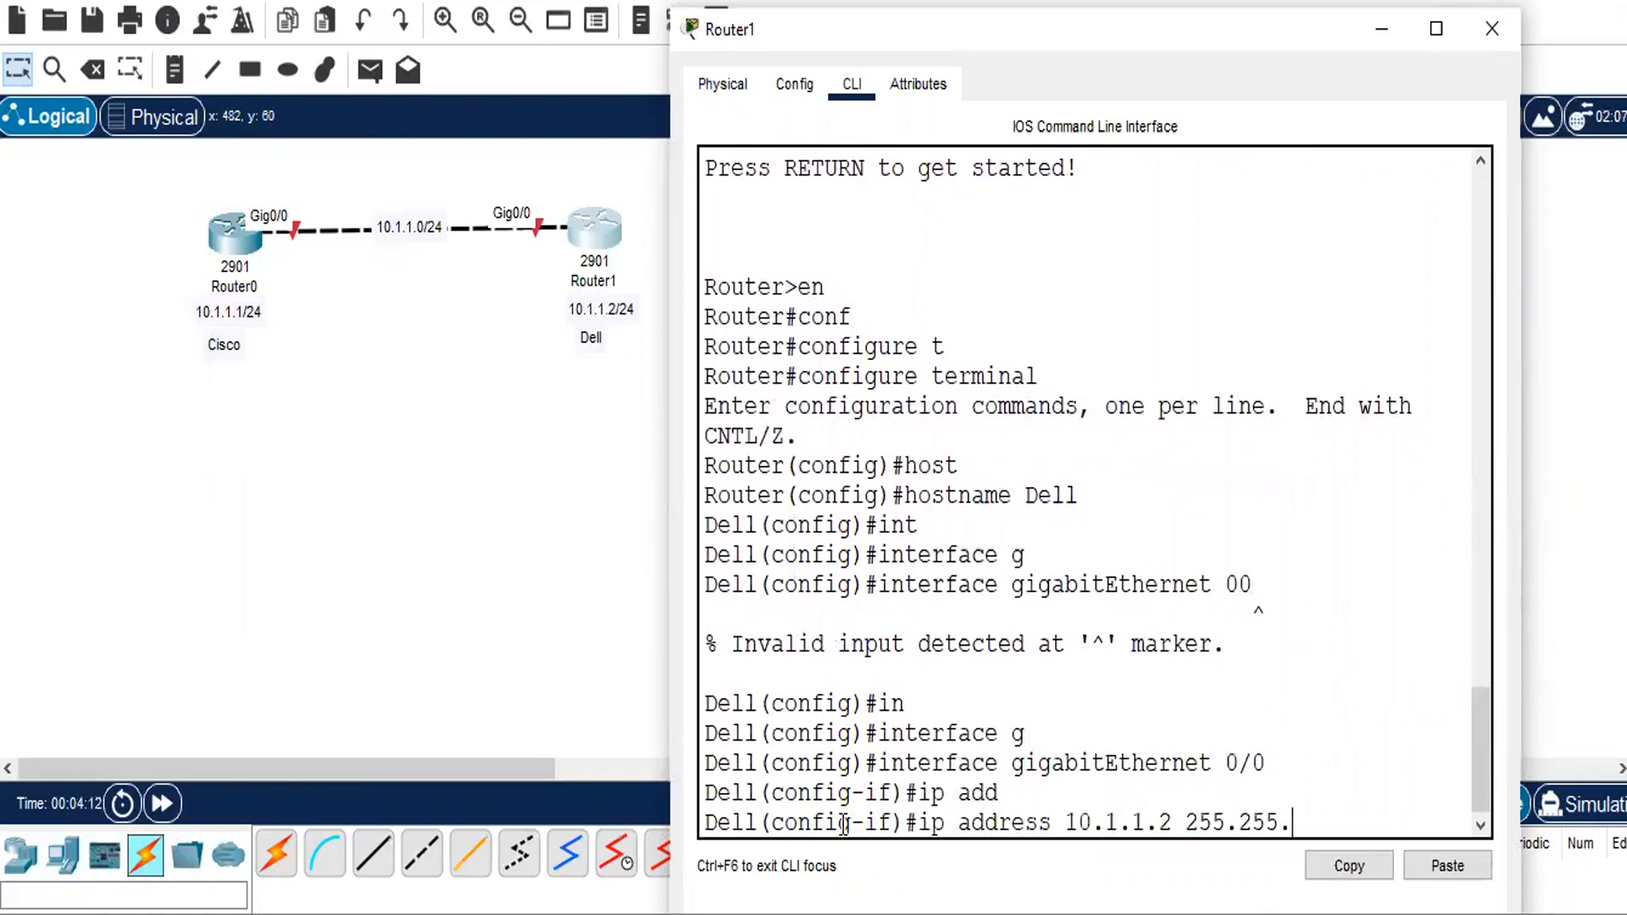
pyautogui.write('255.0')
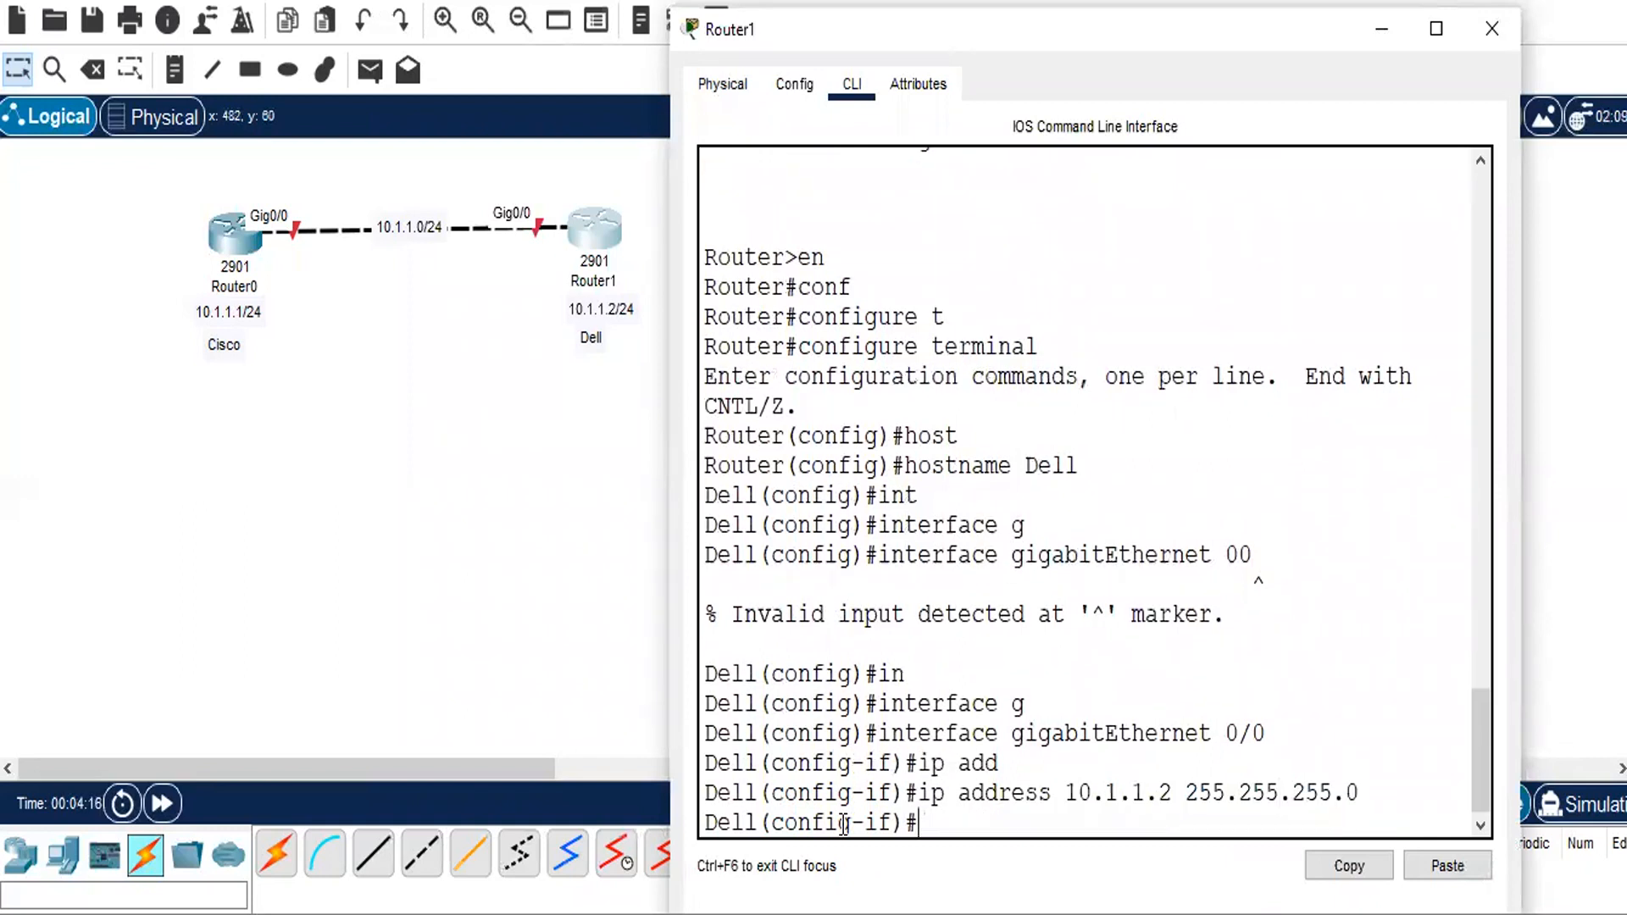
pyautogui.write('no shutdown')
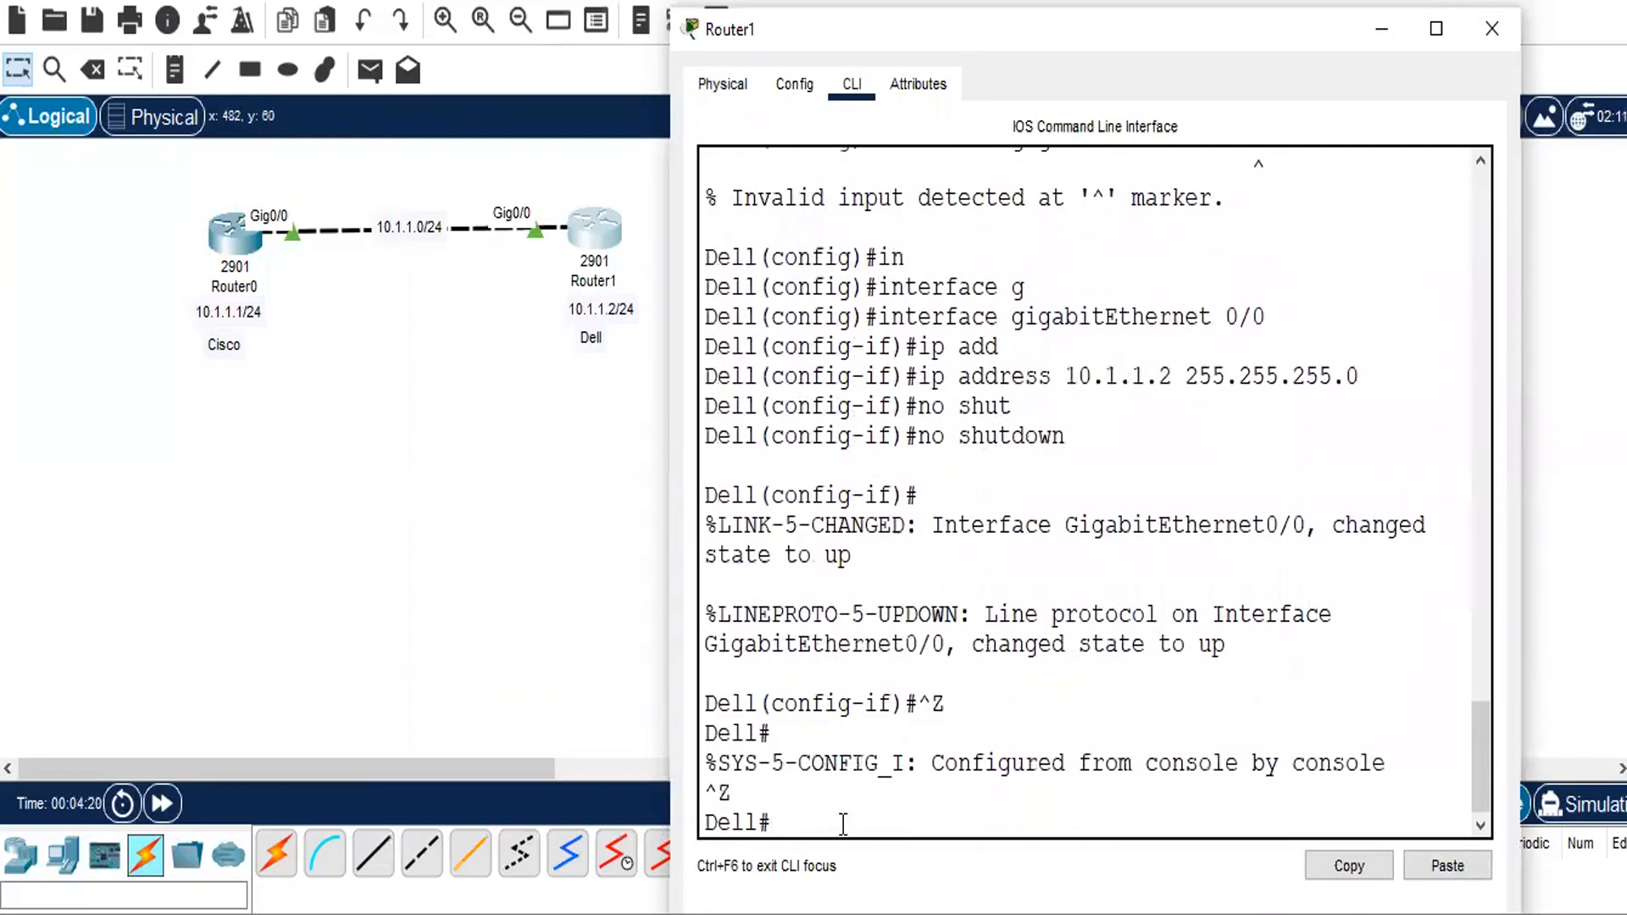
# Ping 10.1.1.1 from Dell, succeeding at 4/5, then leave Dell's window.
pyautogui.write('ping')
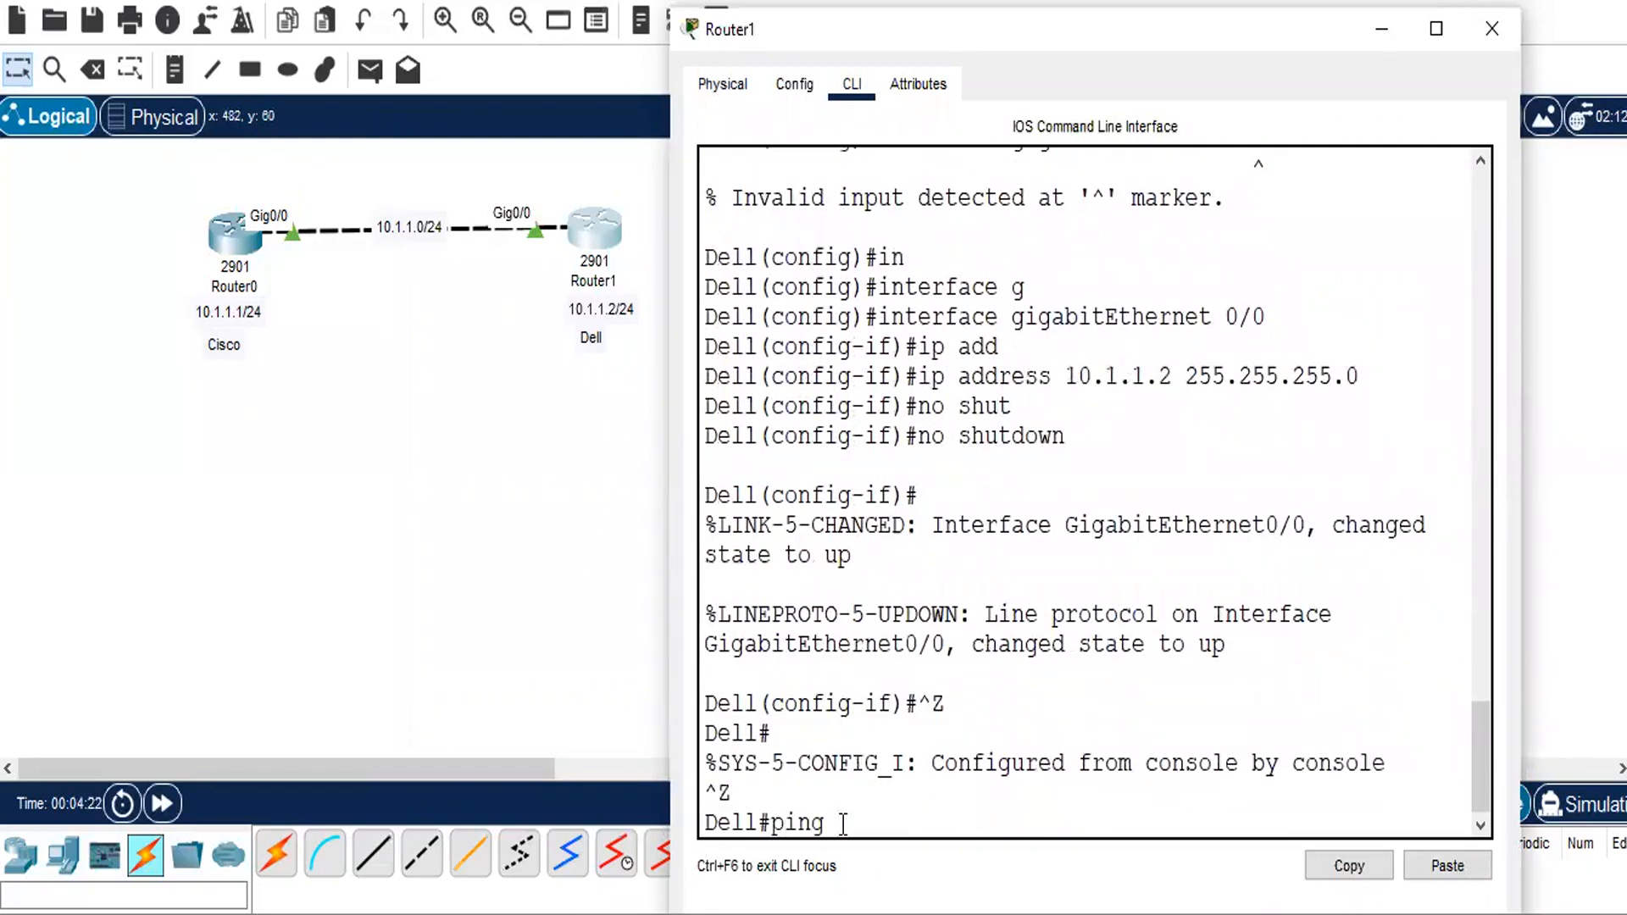
pyautogui.write('10.1.1.1')
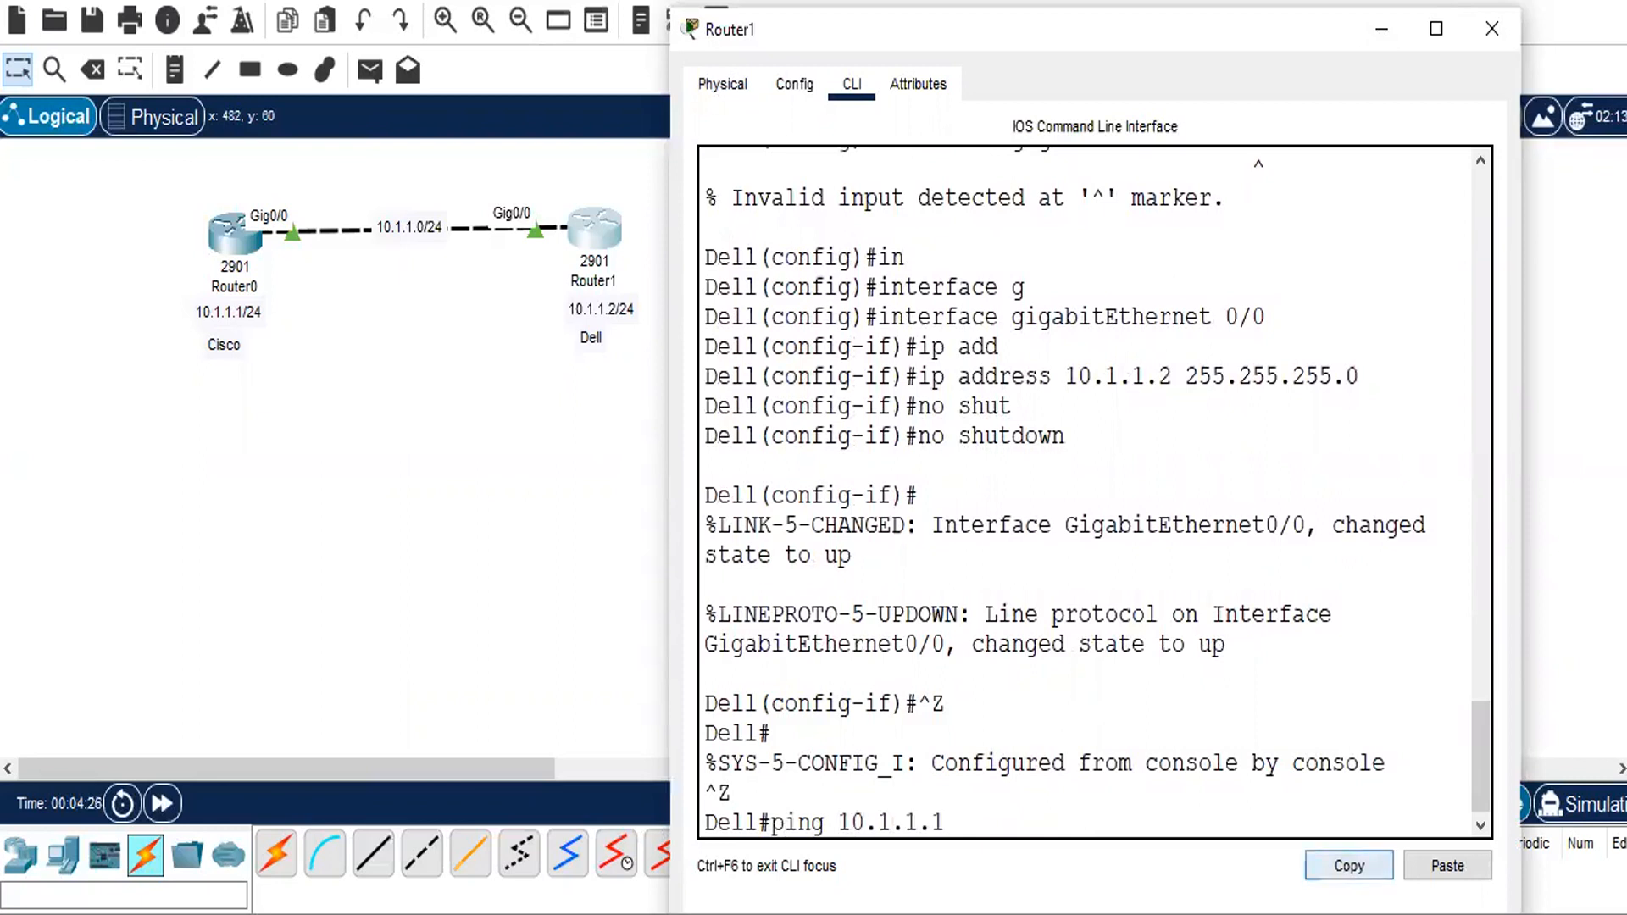
pyautogui.press('enter')
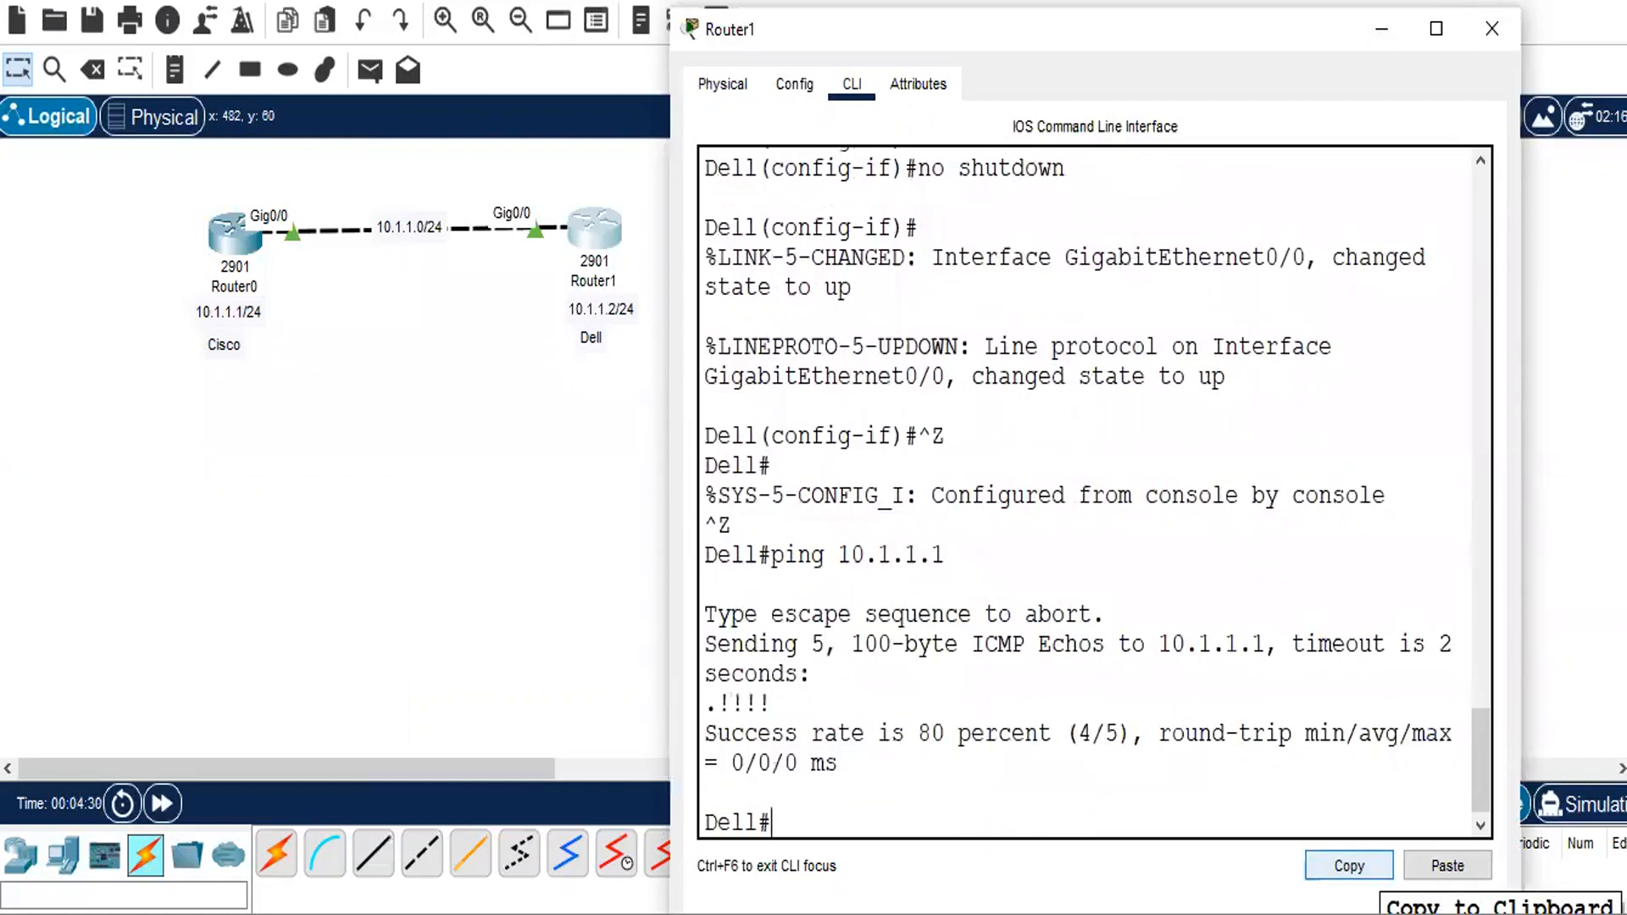
pyautogui.click(1492, 29)
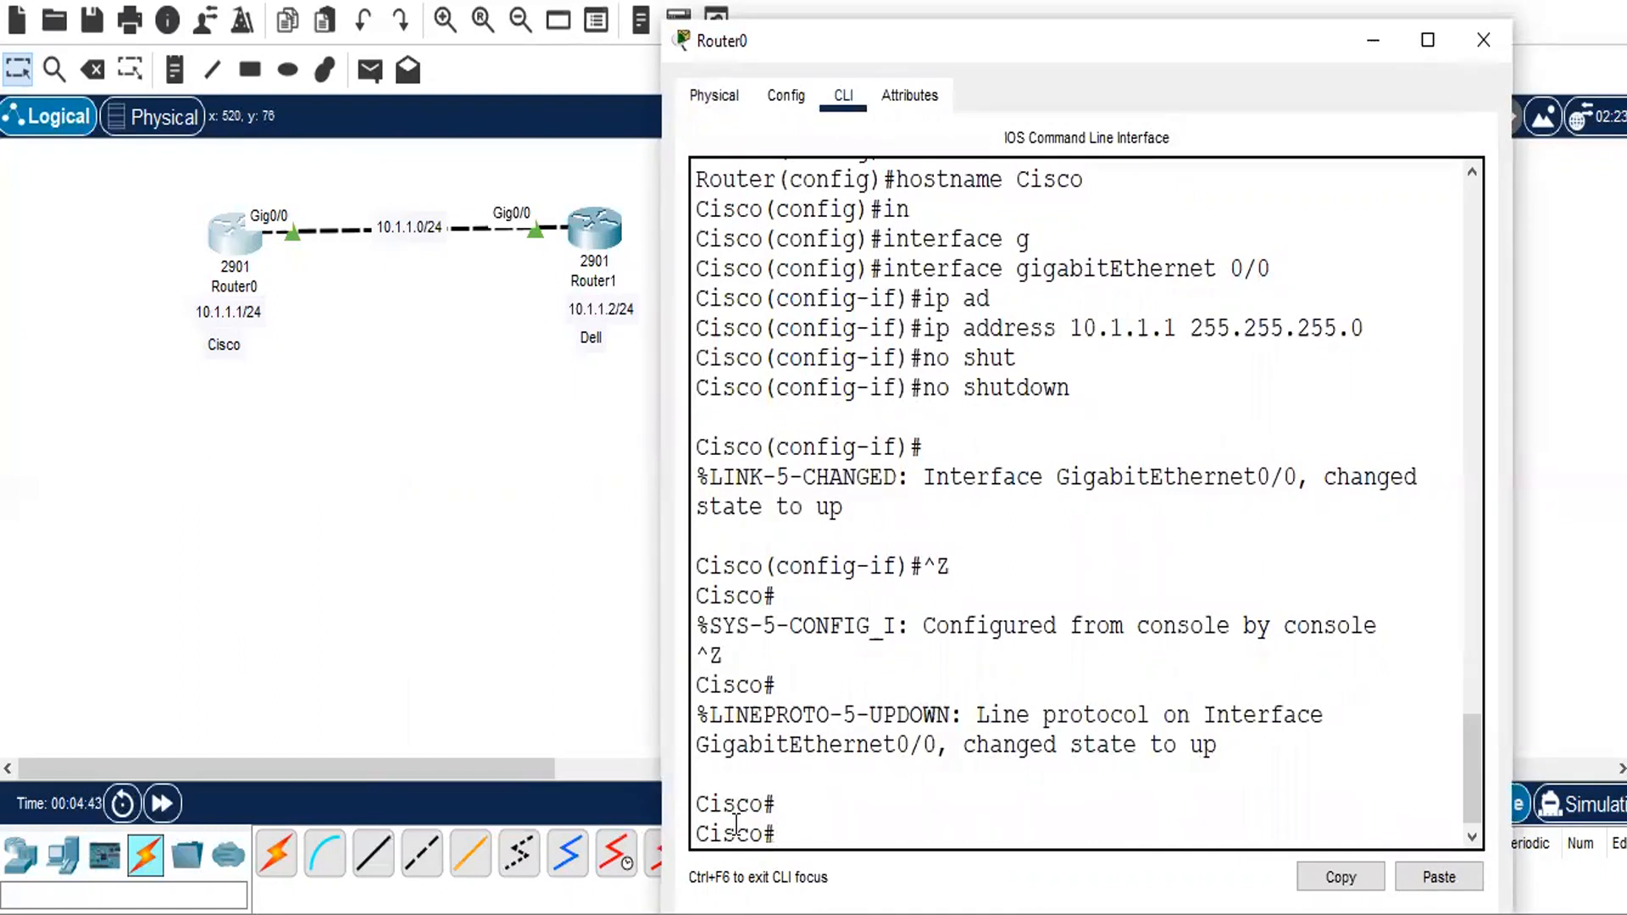
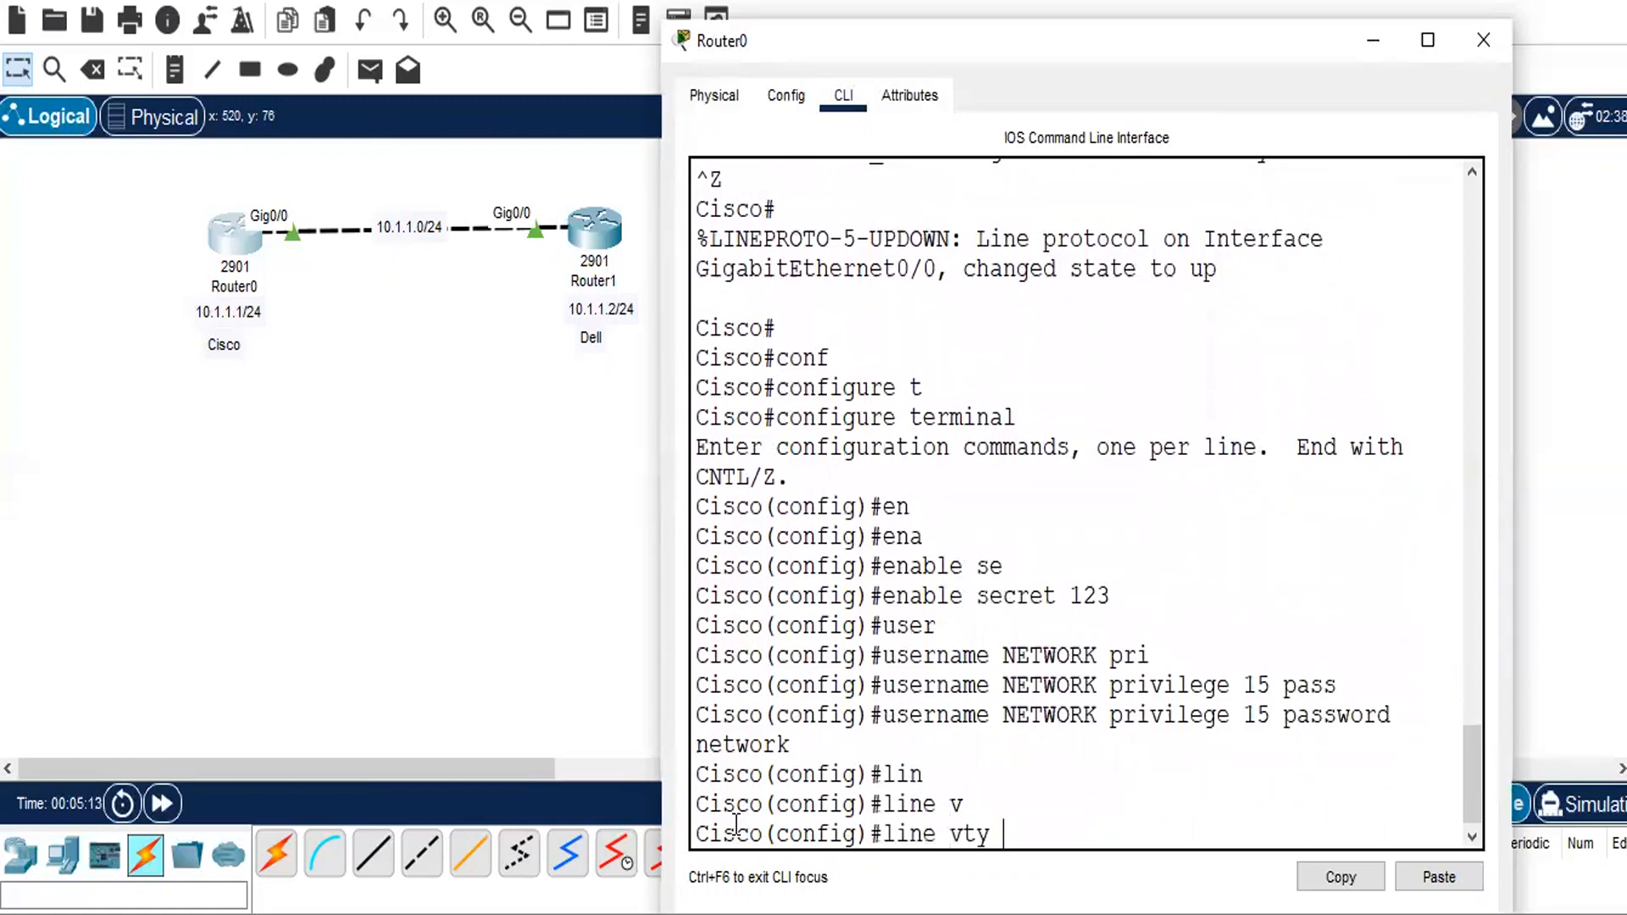
# Set vty lines 0–5 to login local with transport input telnet, then close Cisco's console.
pyautogui.write('0')
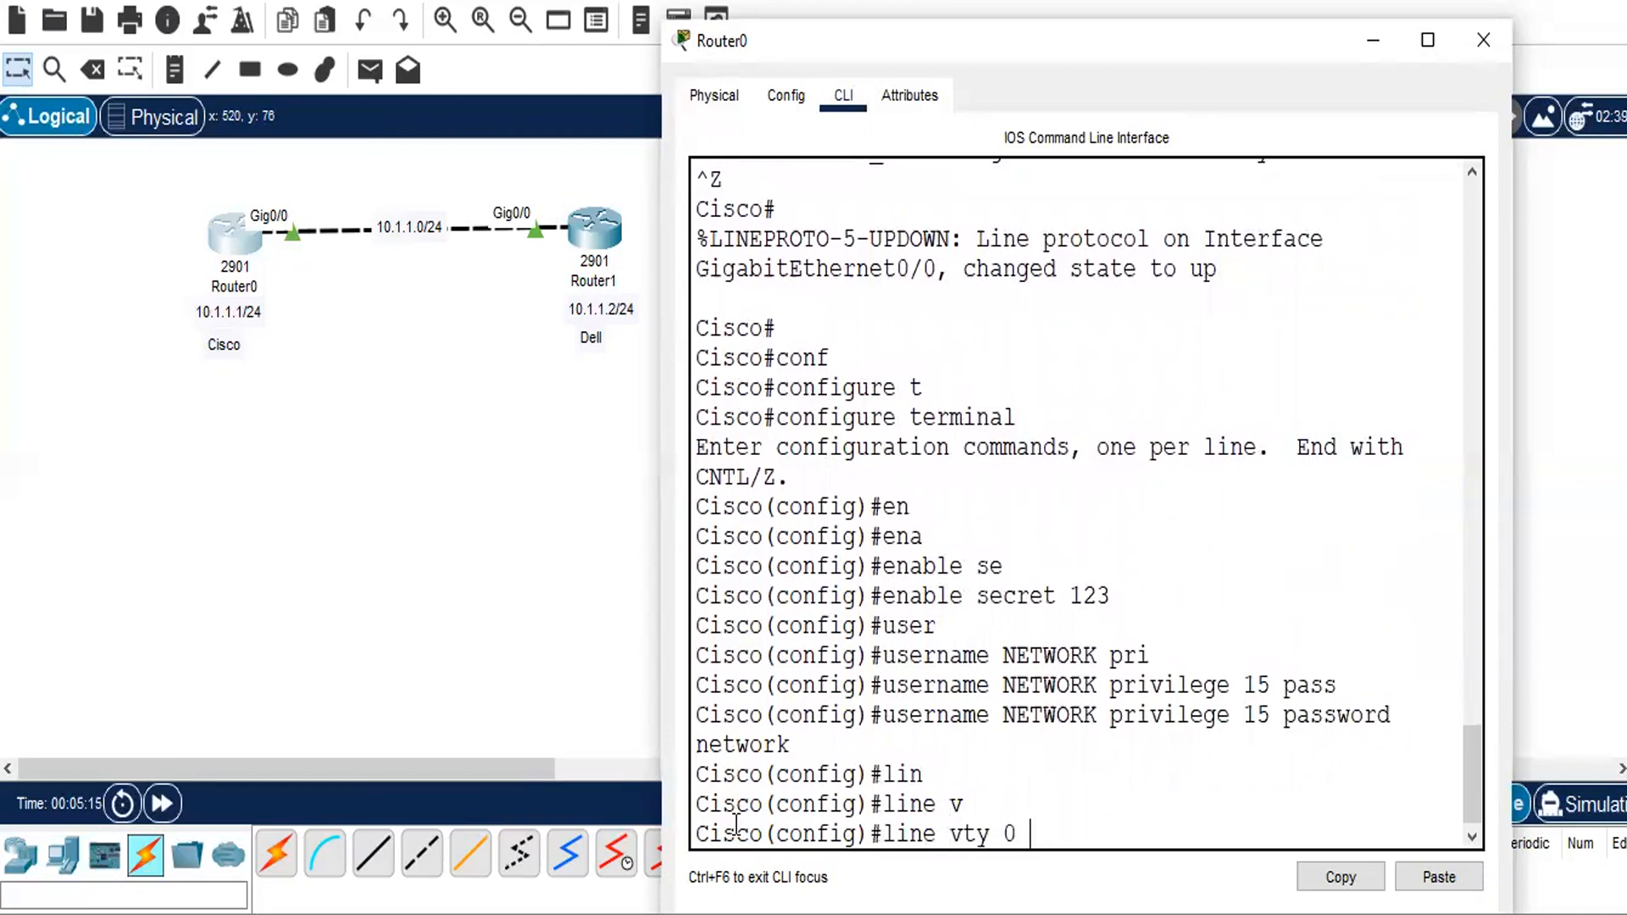
pyautogui.write('5')
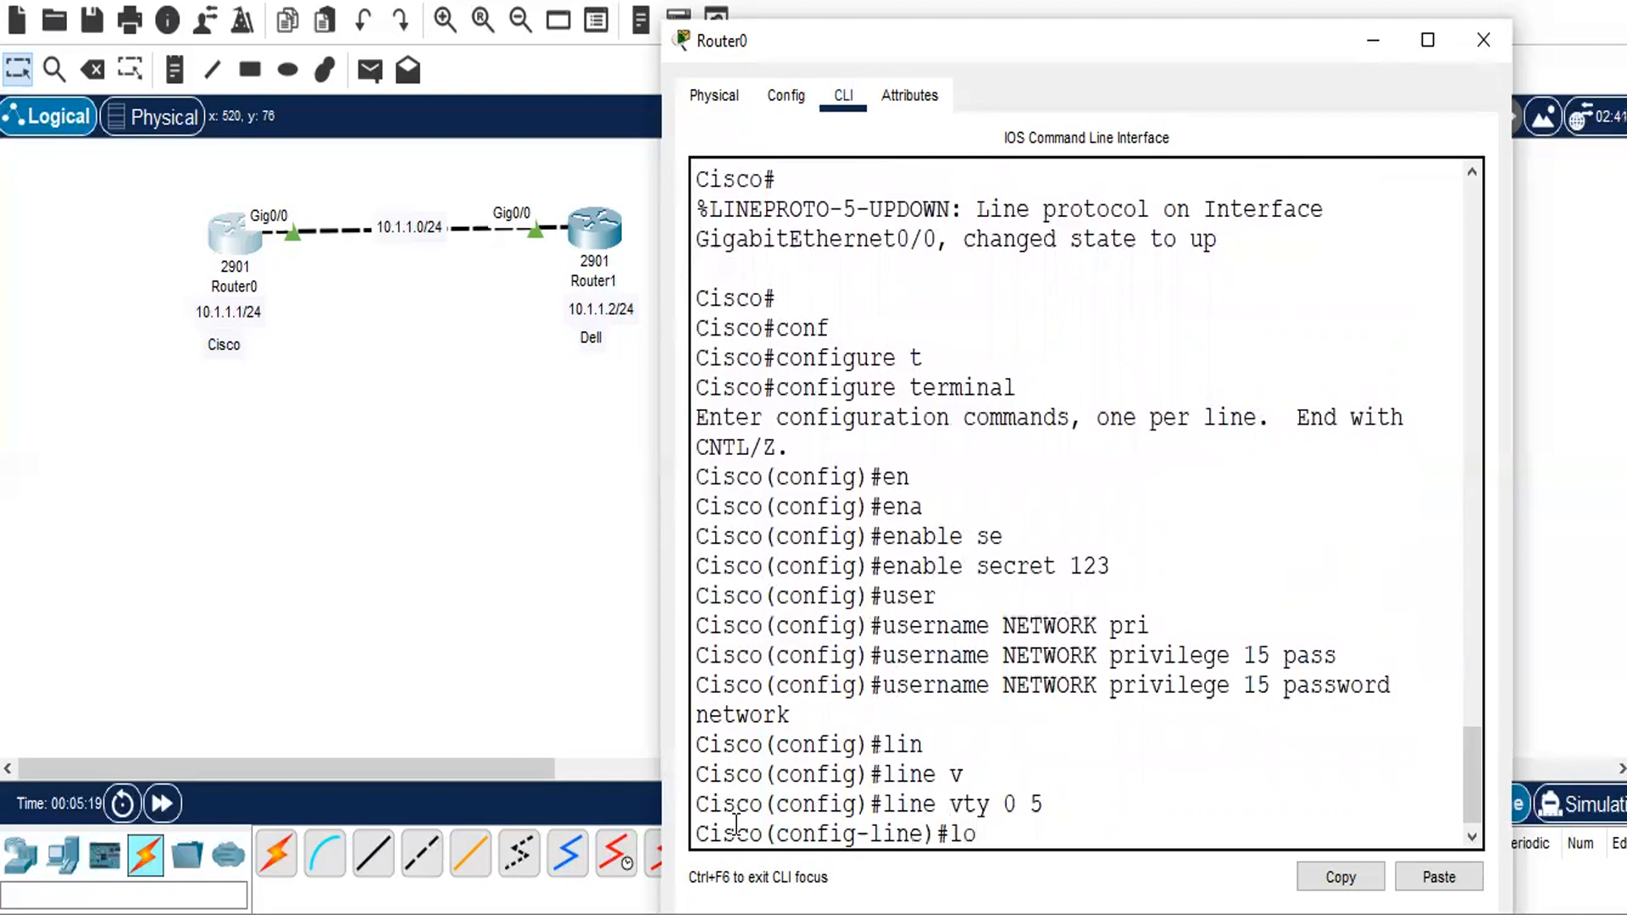
pyautogui.write('login local')
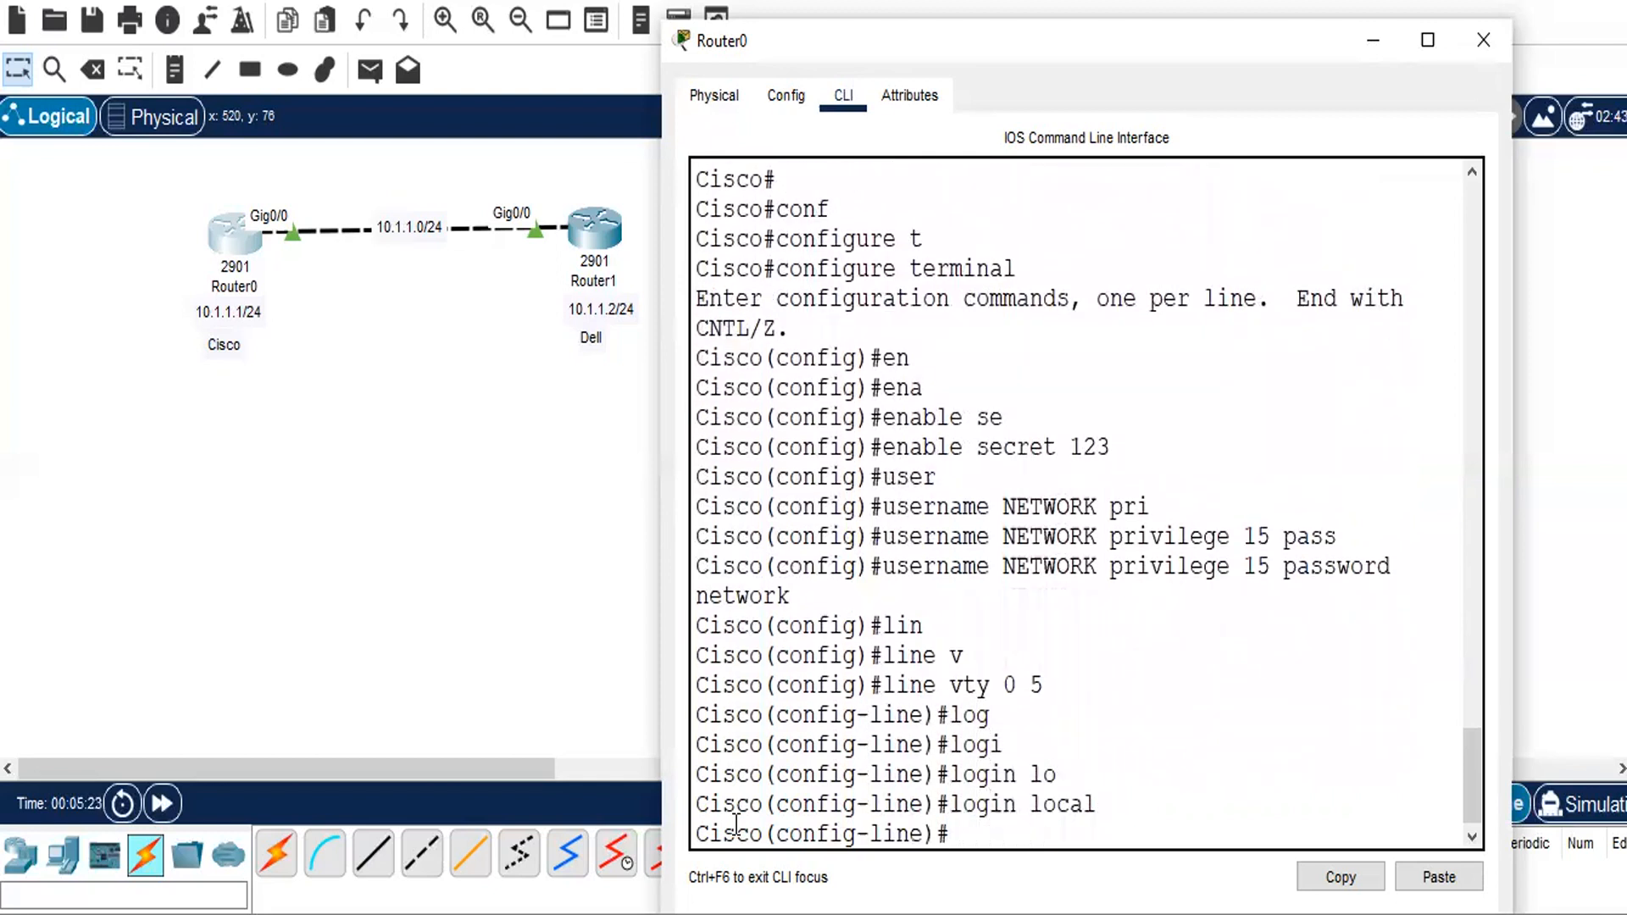
pyautogui.write('transport input')
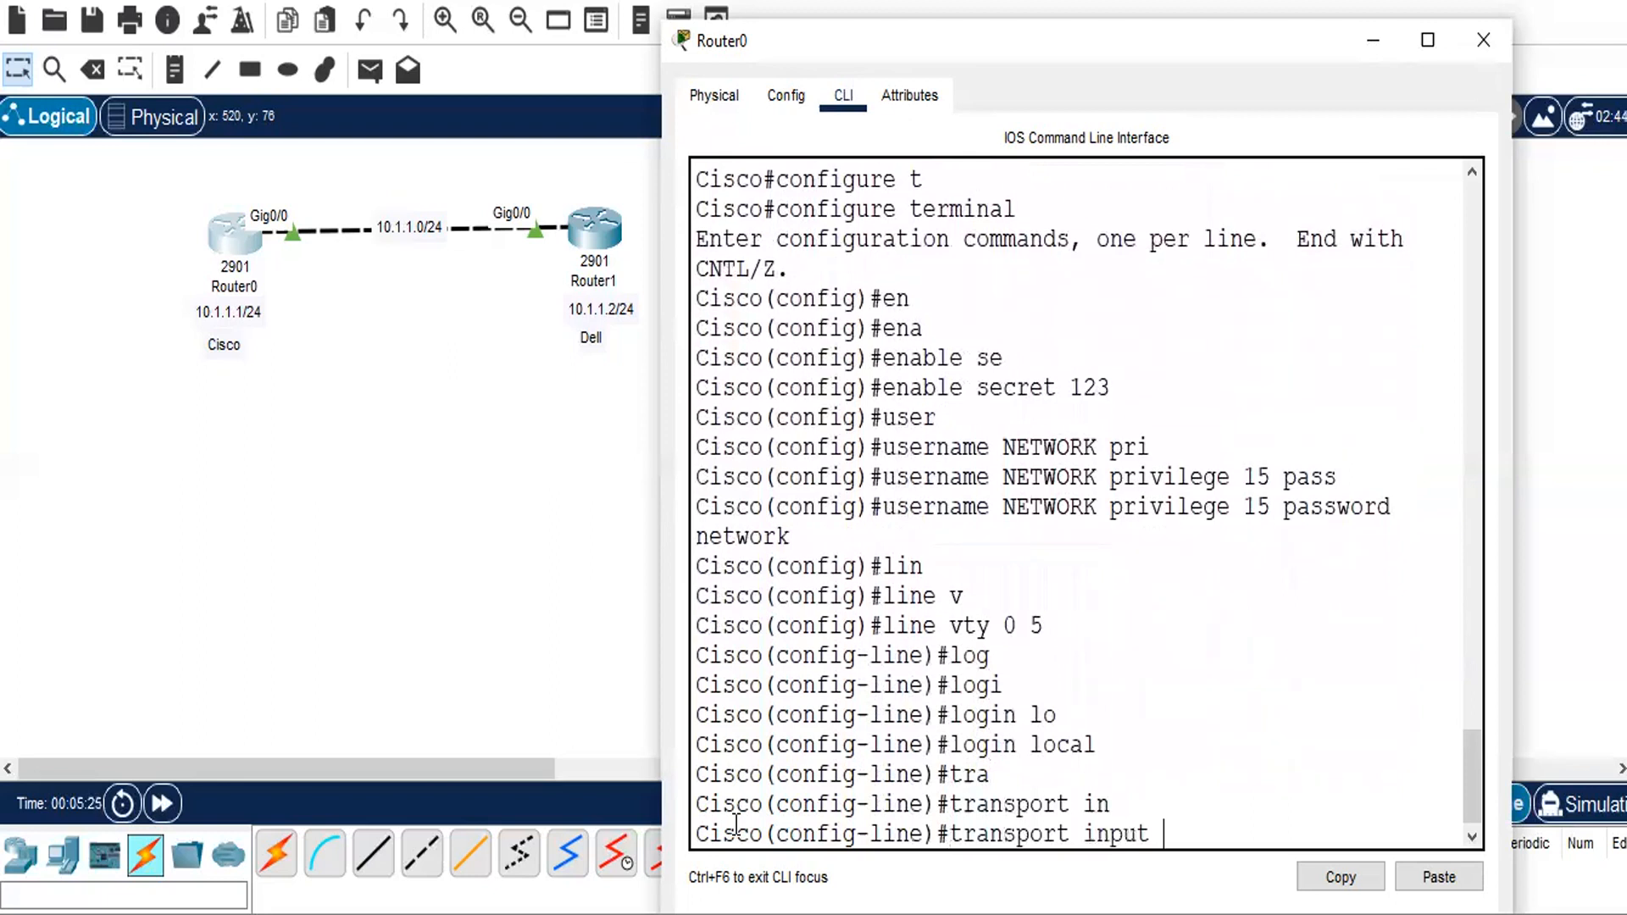
pyautogui.write('telnet')
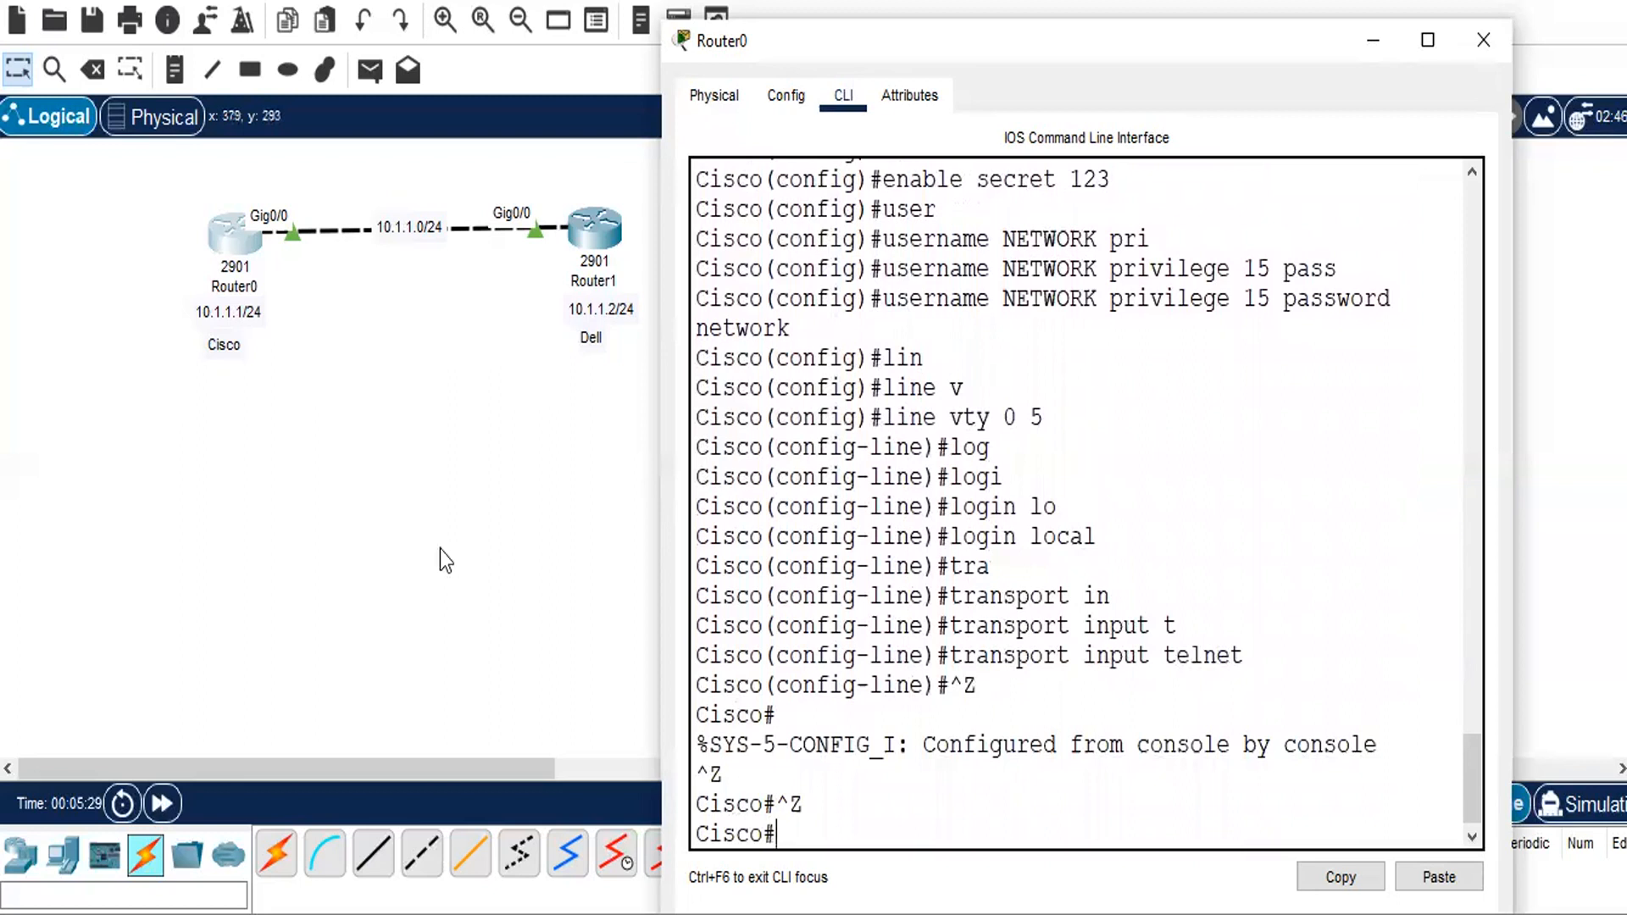
pyautogui.click(1483, 39)
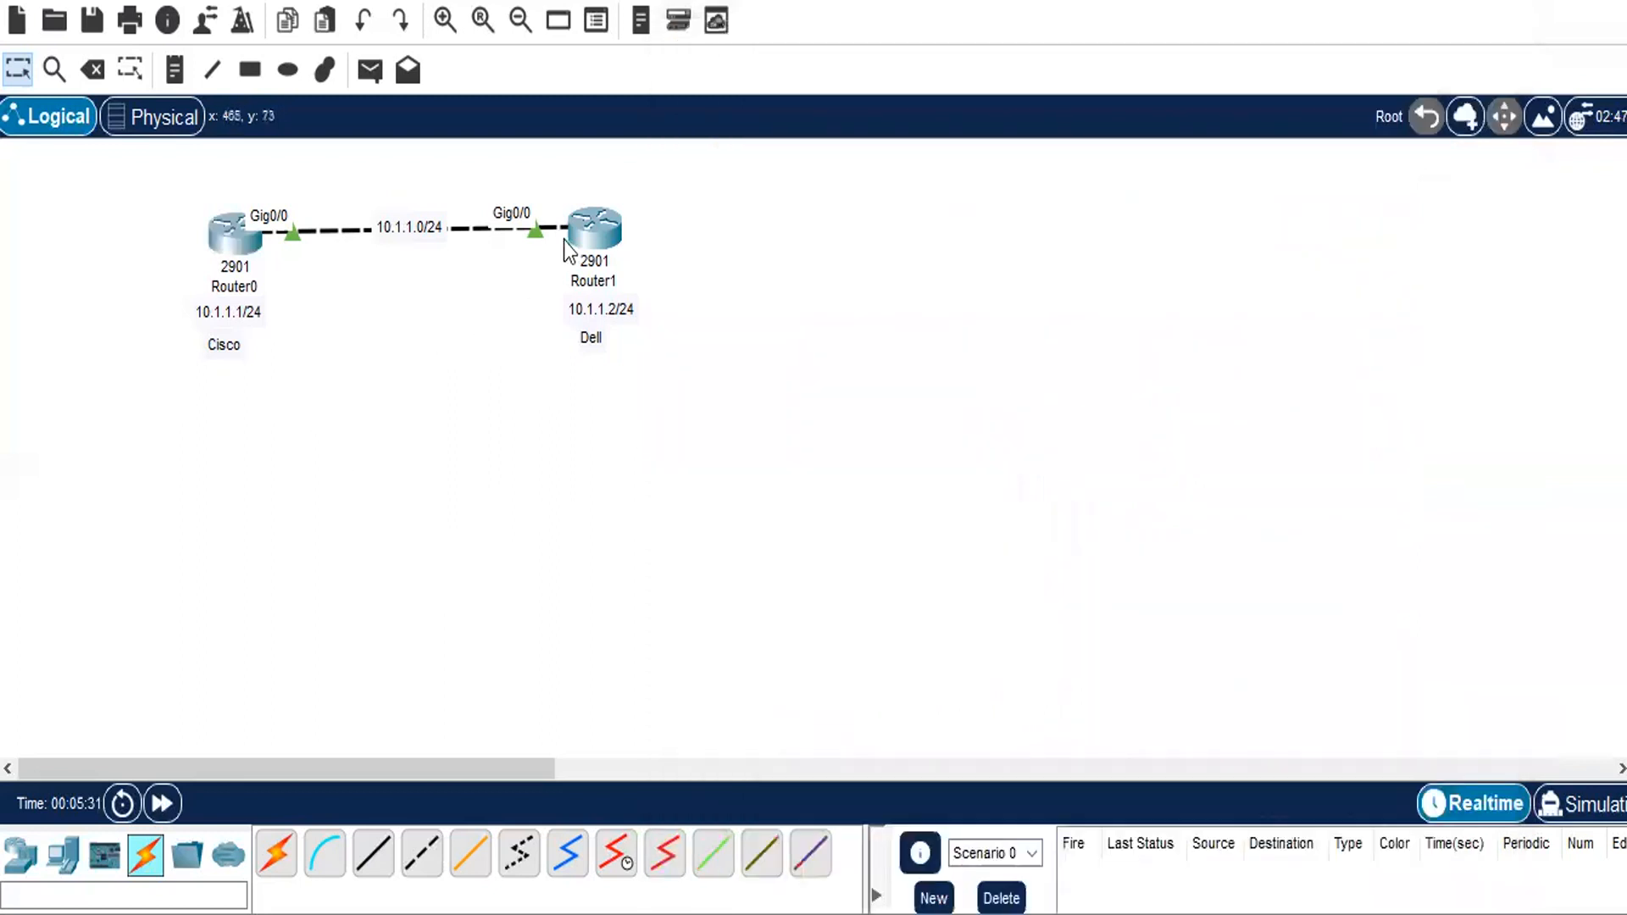
# From Dell, telnet to 10.1.1.1 and begin entering the username at User Access Verification.
pyautogui.click(593, 228)
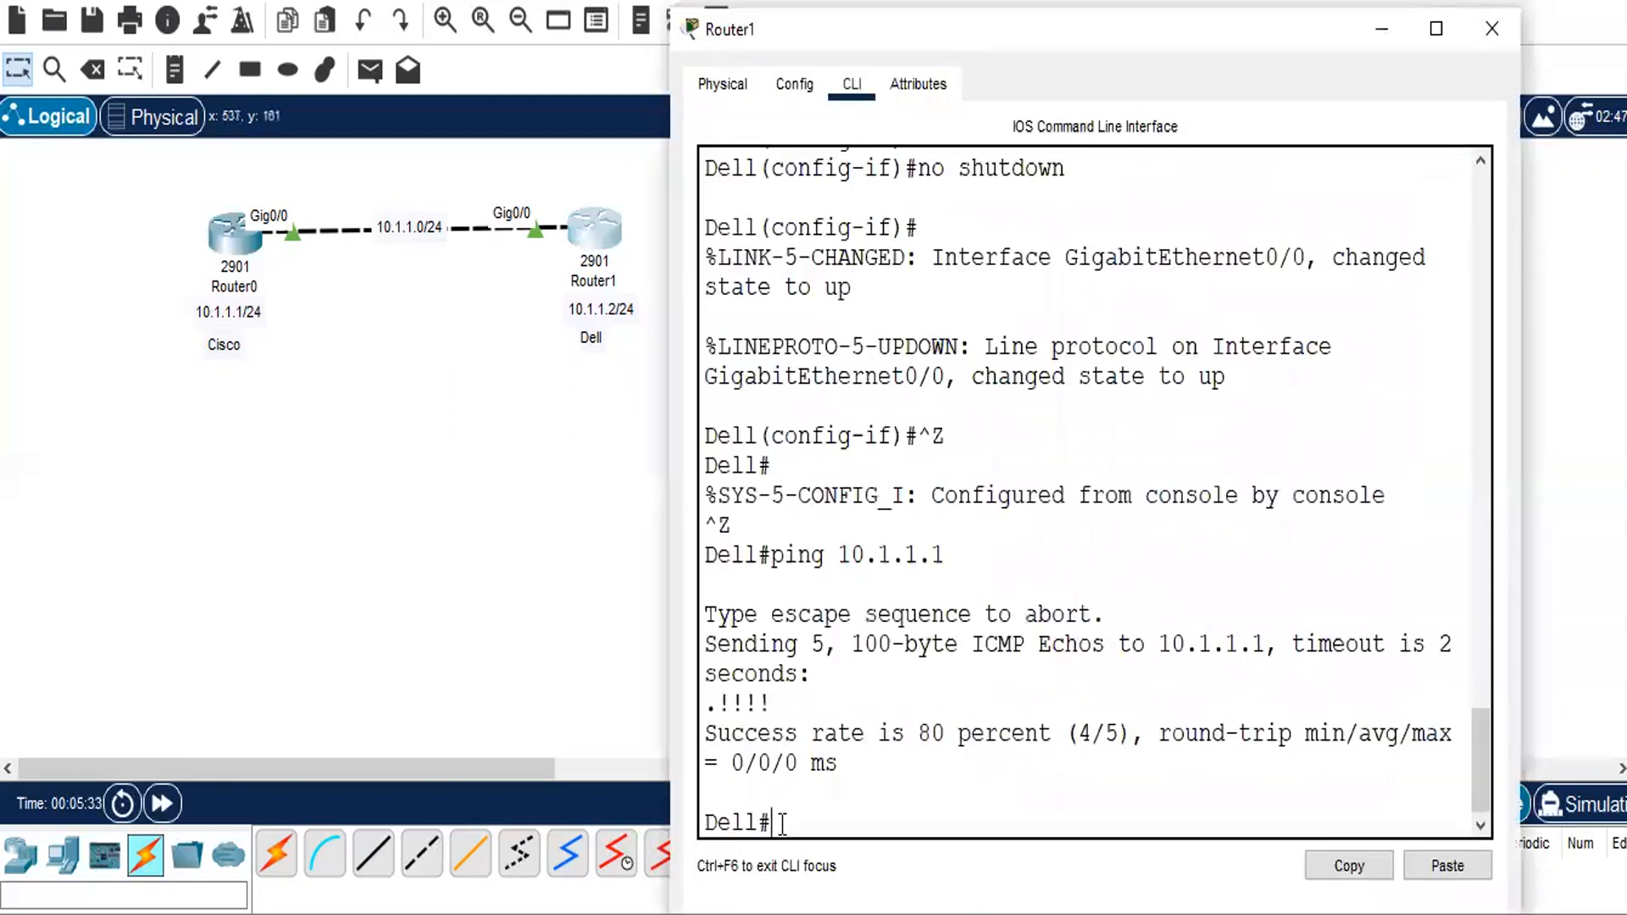
pyautogui.write('telnet')
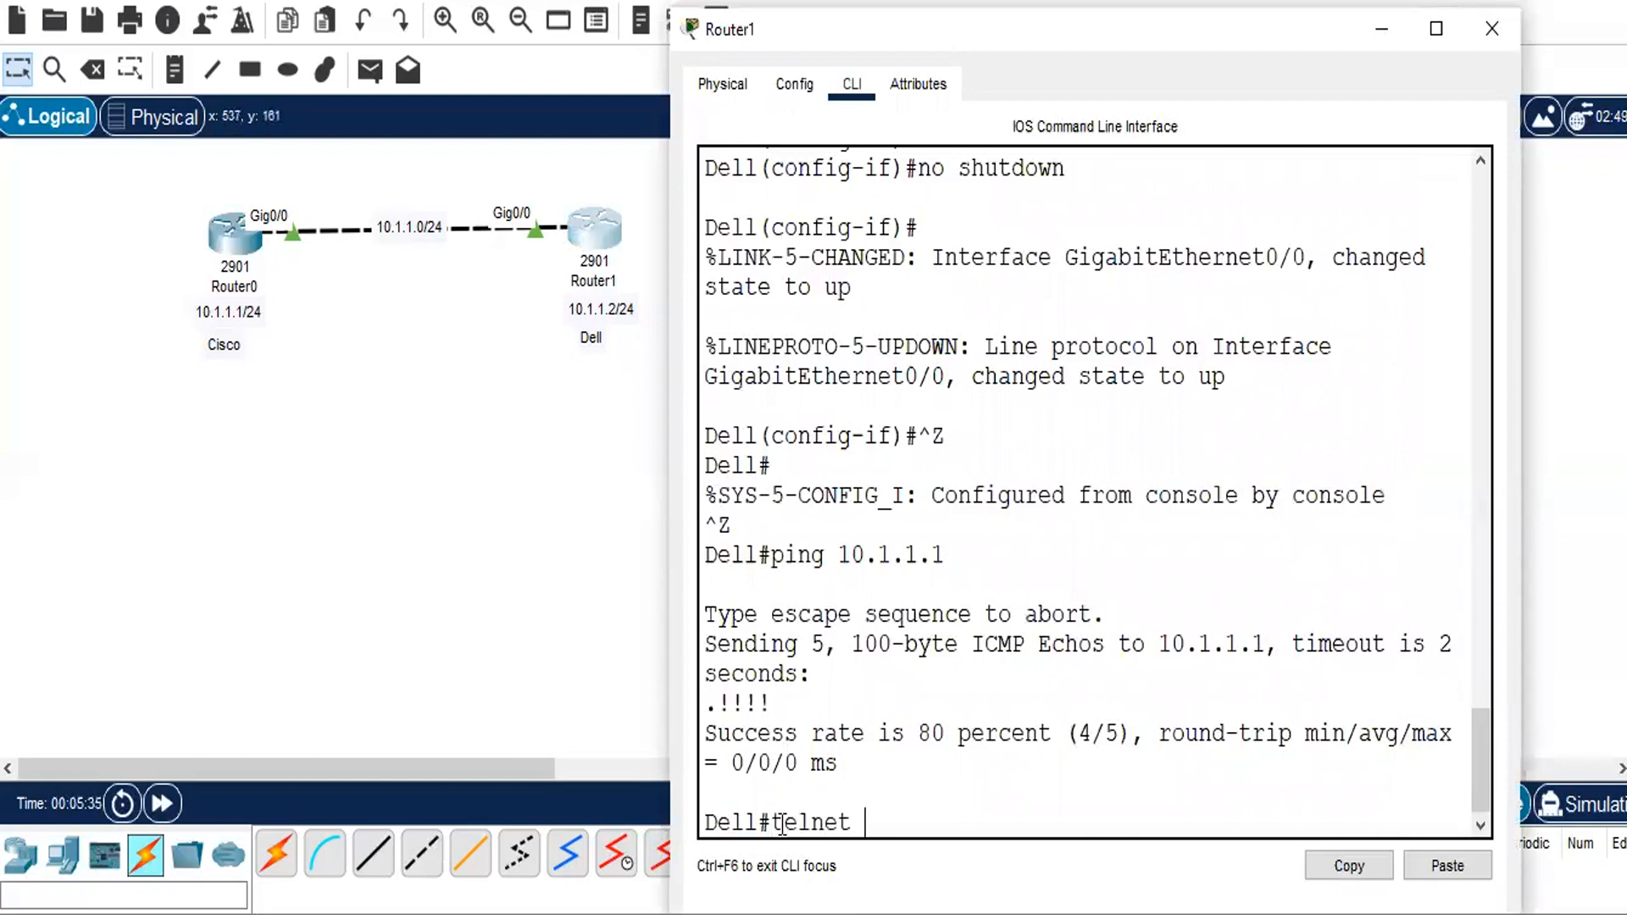
pyautogui.write('10.1.1')
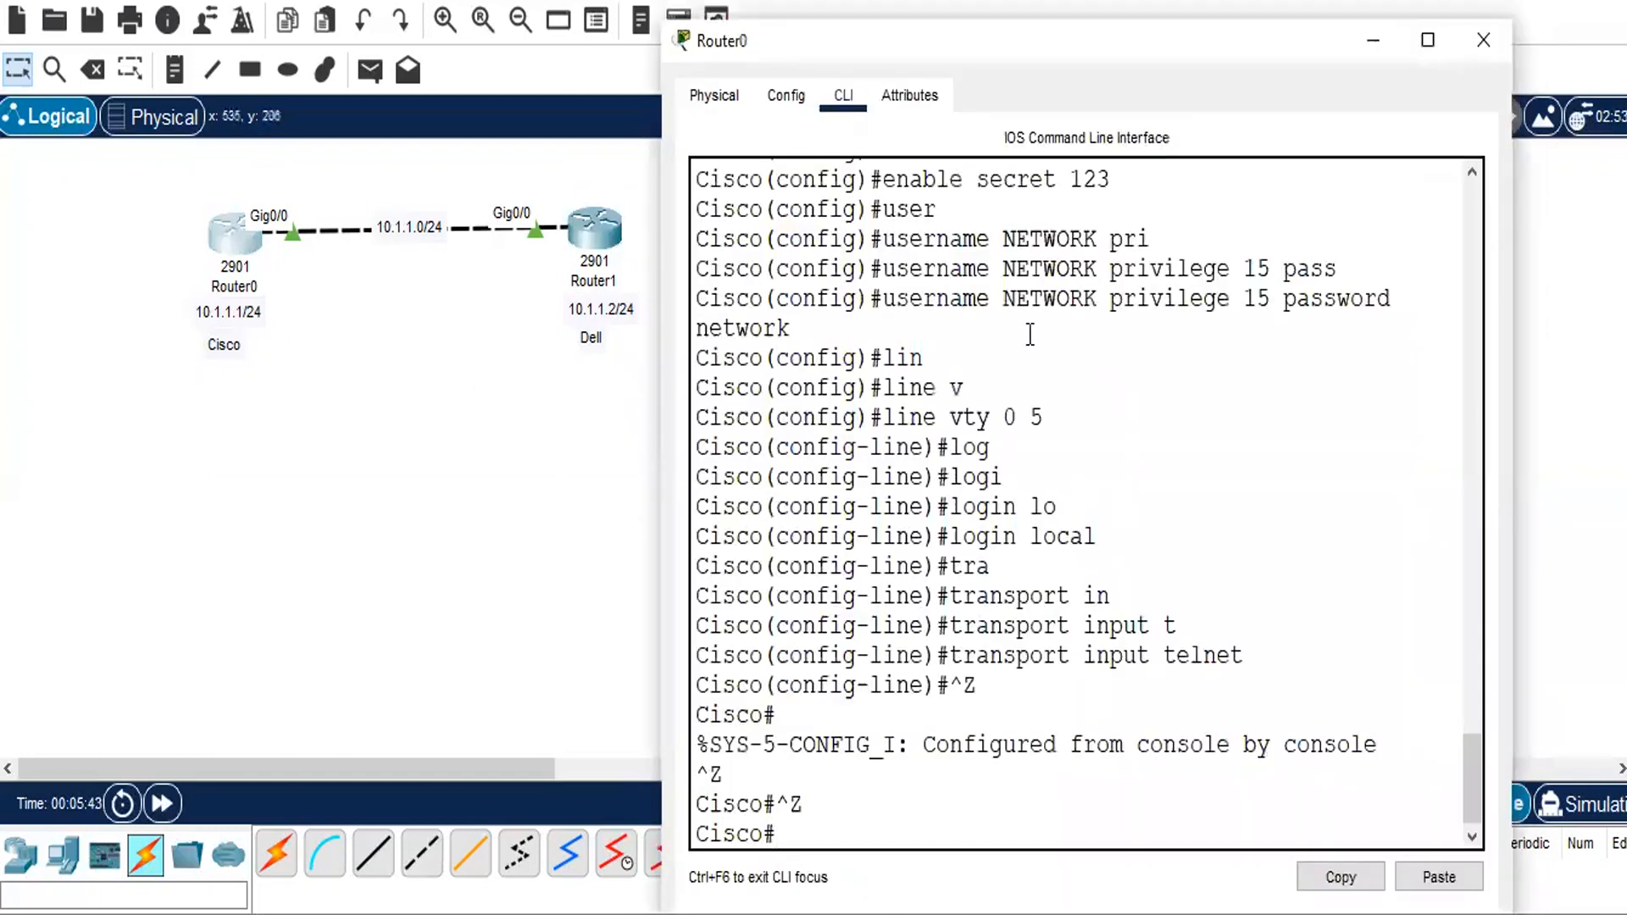
pyautogui.doubleClick(1047, 298)
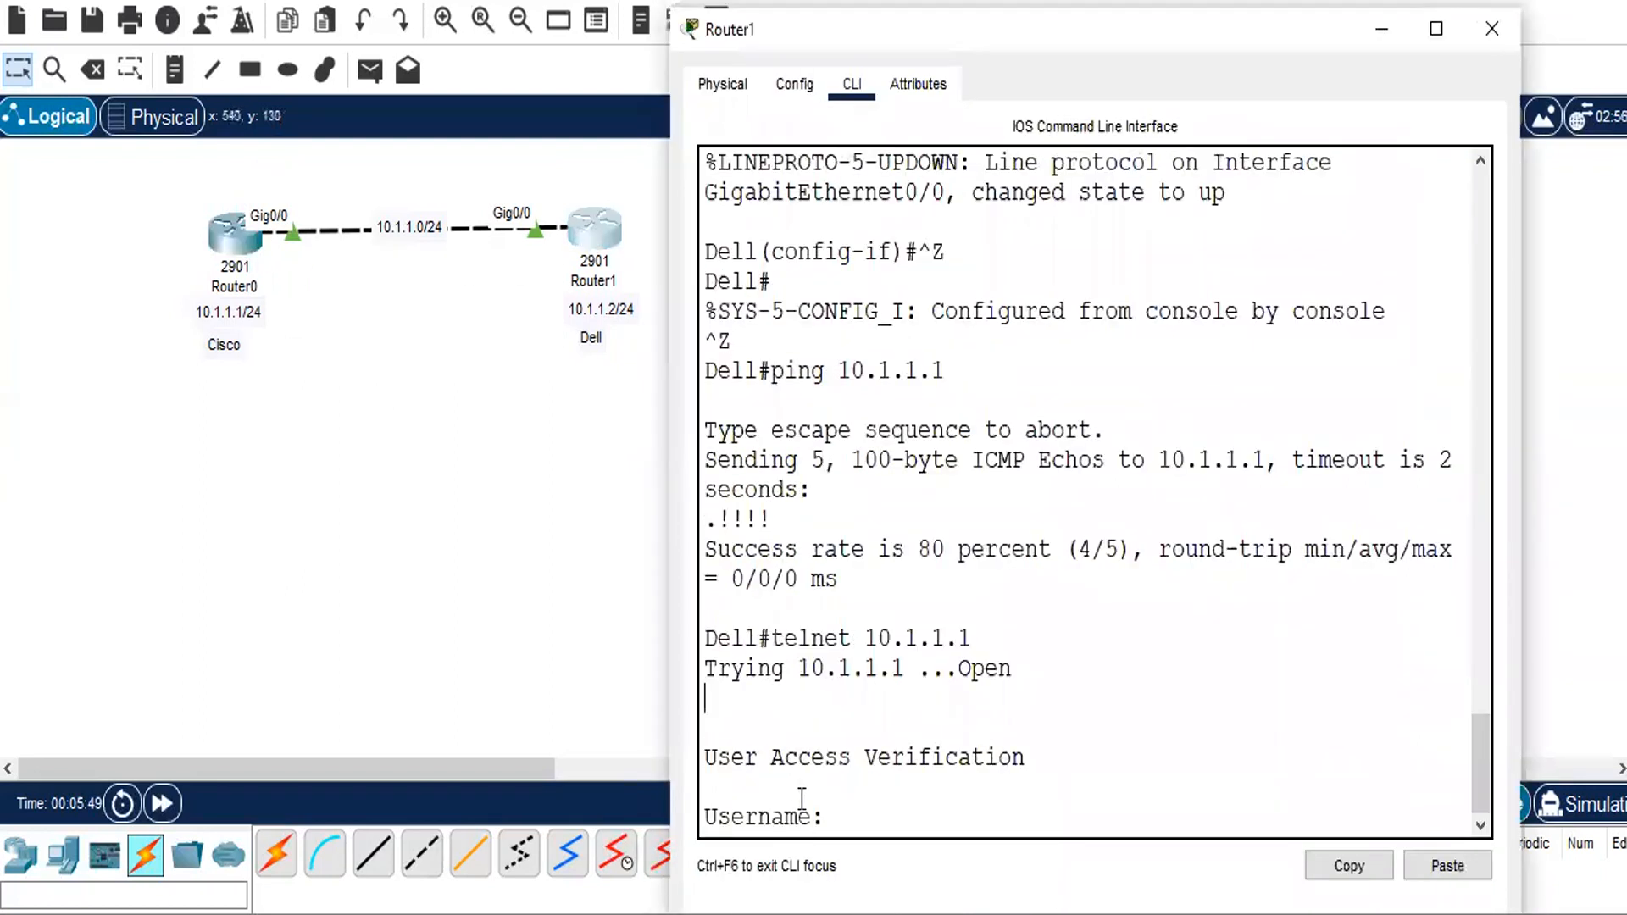
pyautogui.write('DE')
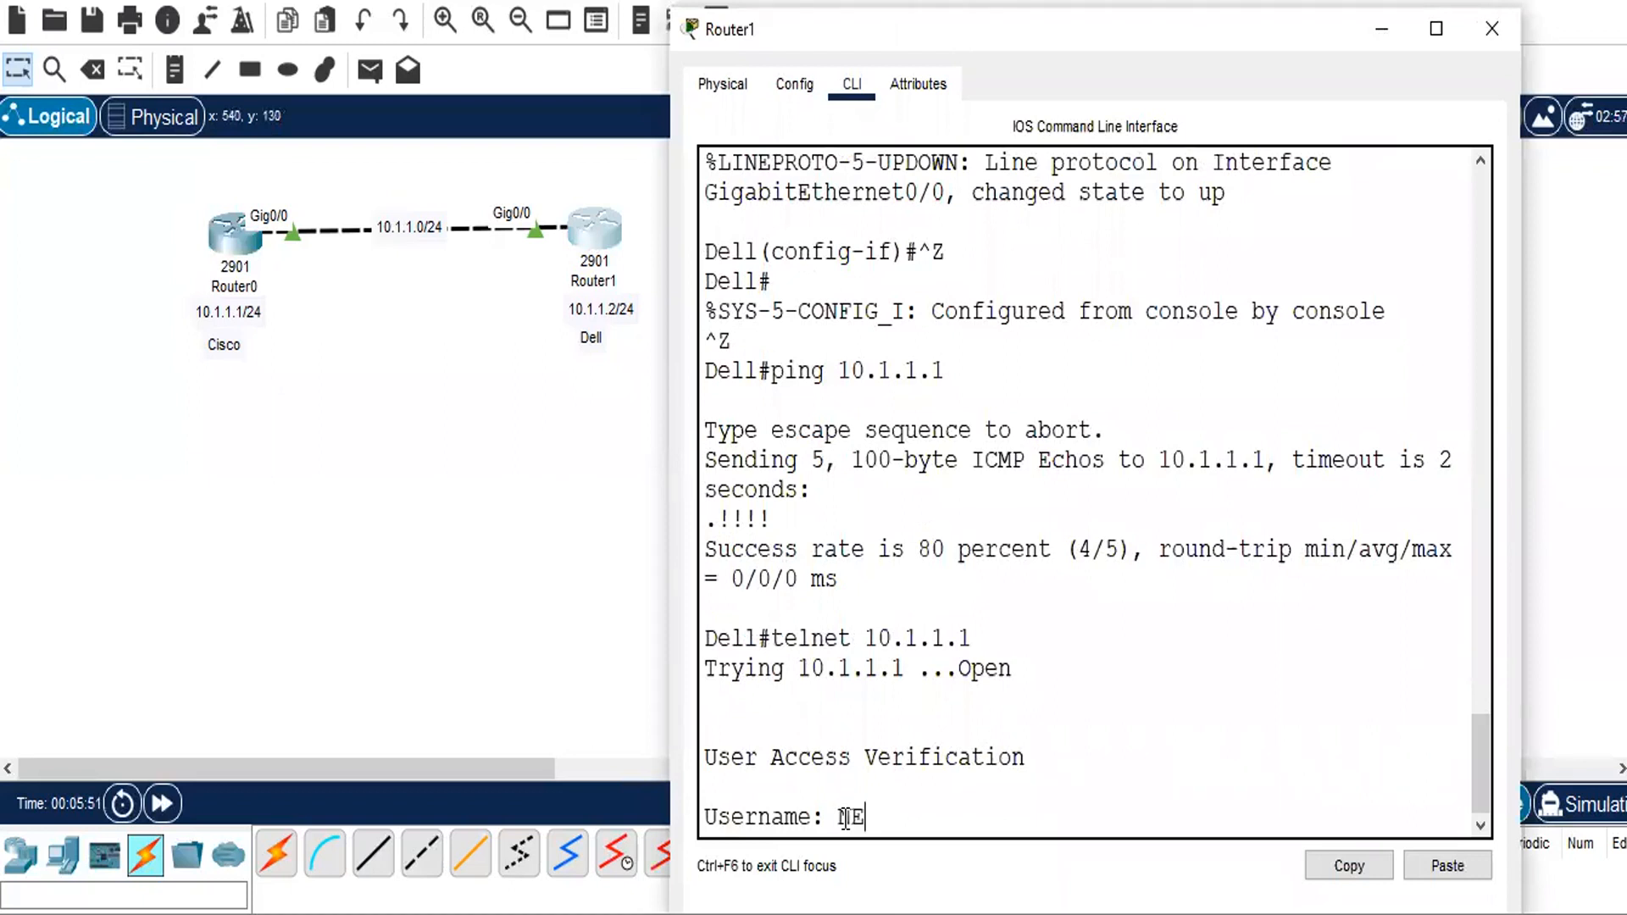